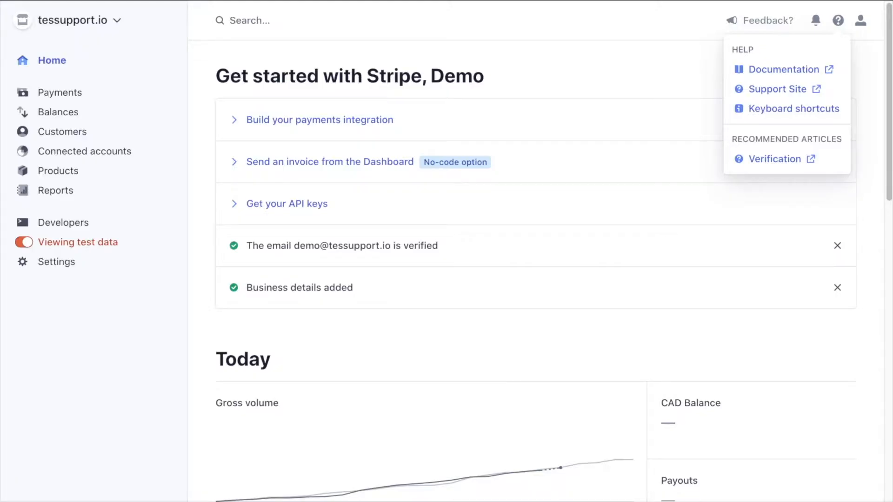
pyautogui.moveTo(759, 80)
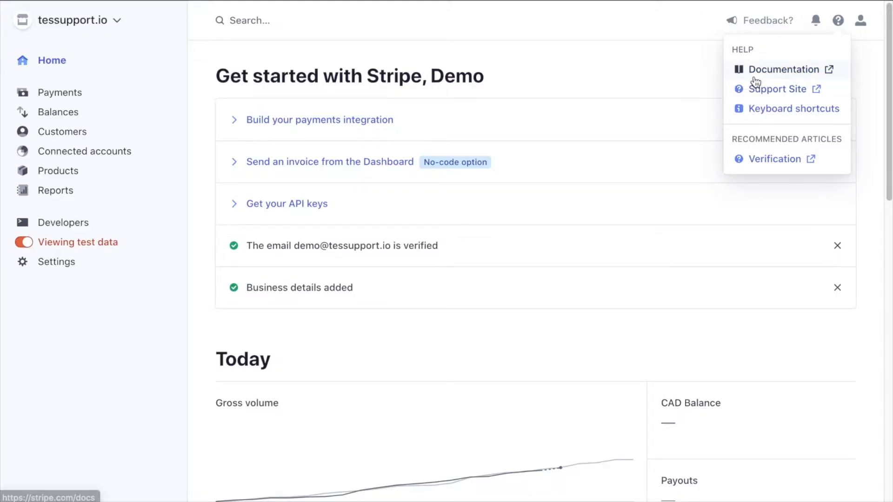
# - Open the Stripe documentation from the Dashboard's Help menu
pyautogui.click(781, 69)
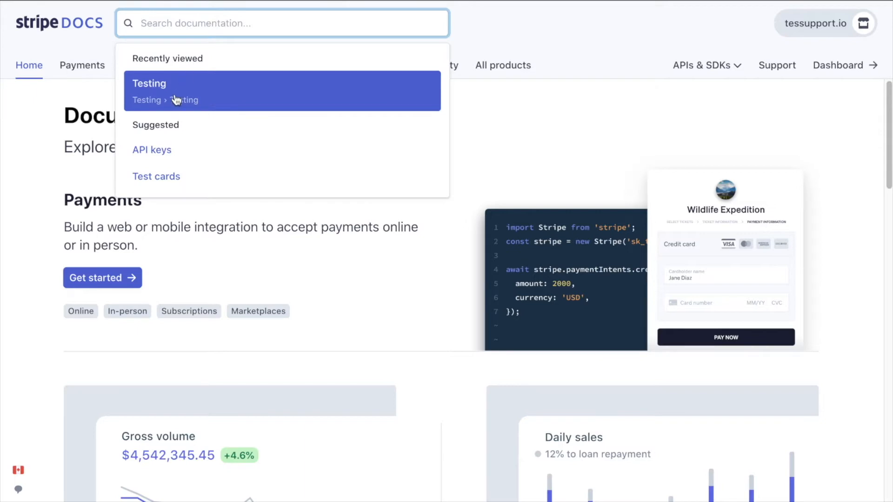
# - Open the Testing docs page and scroll to the basic test card numbers table
pyautogui.click(148, 91)
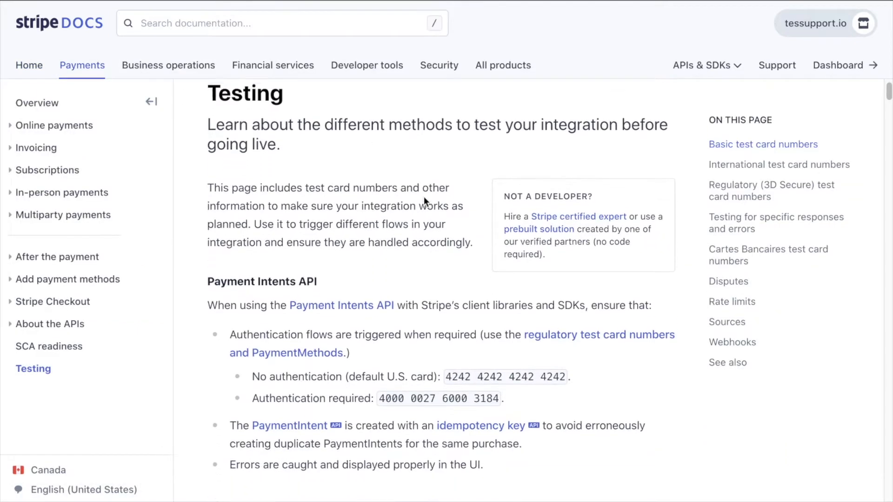
pyautogui.scroll(-3)
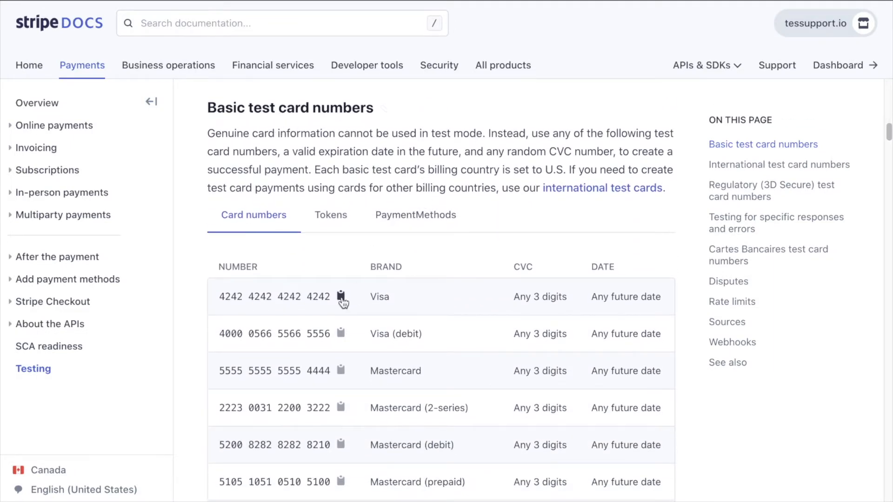
pyautogui.moveTo(339, 298)
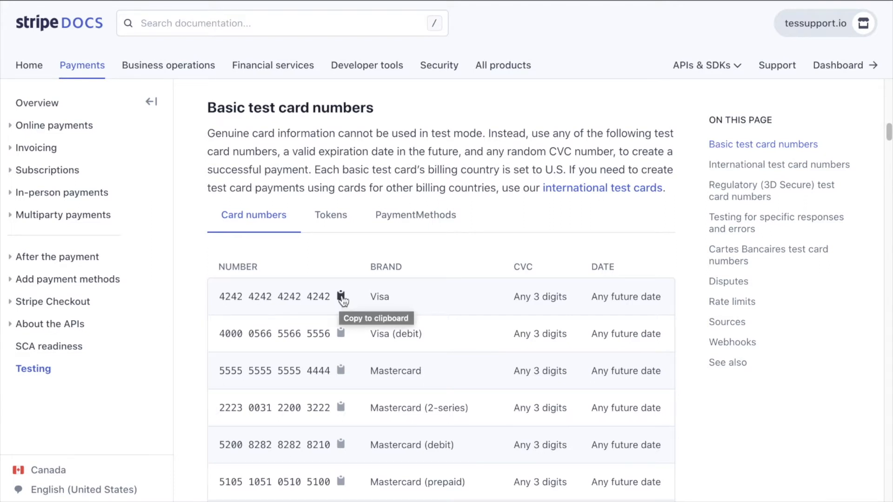
pyautogui.moveTo(443, 220)
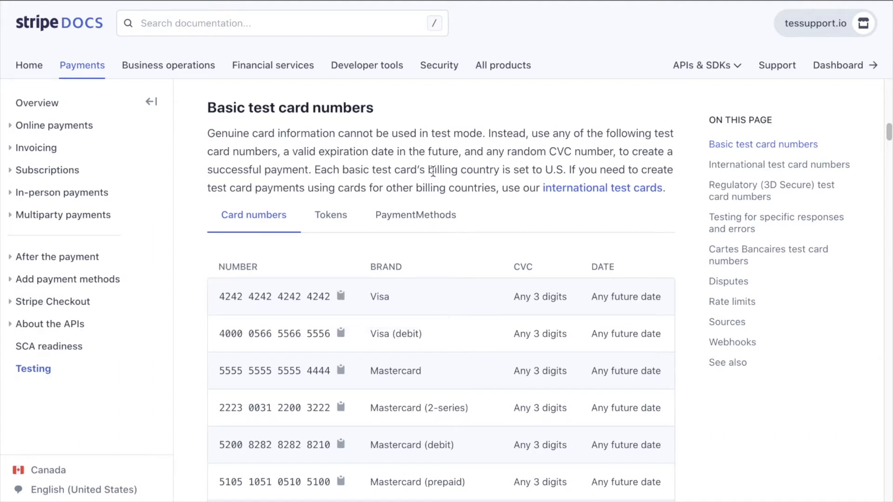
pyautogui.moveTo(556, 173)
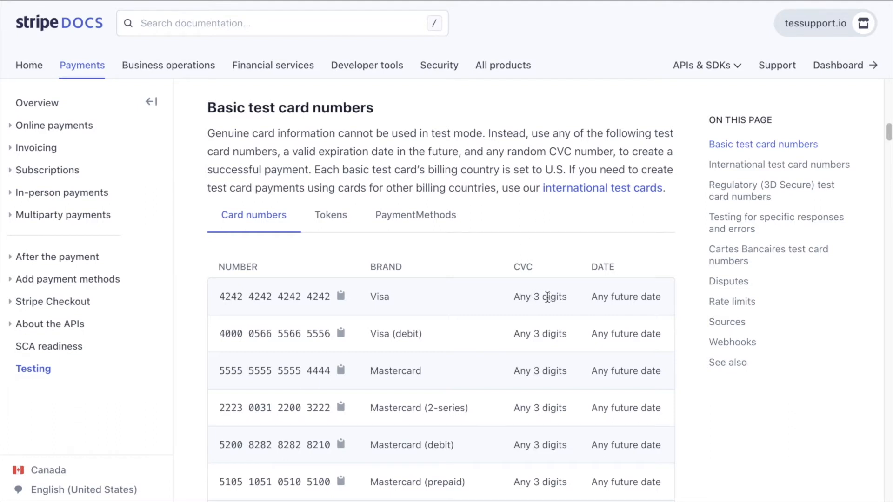
pyautogui.moveTo(619, 298)
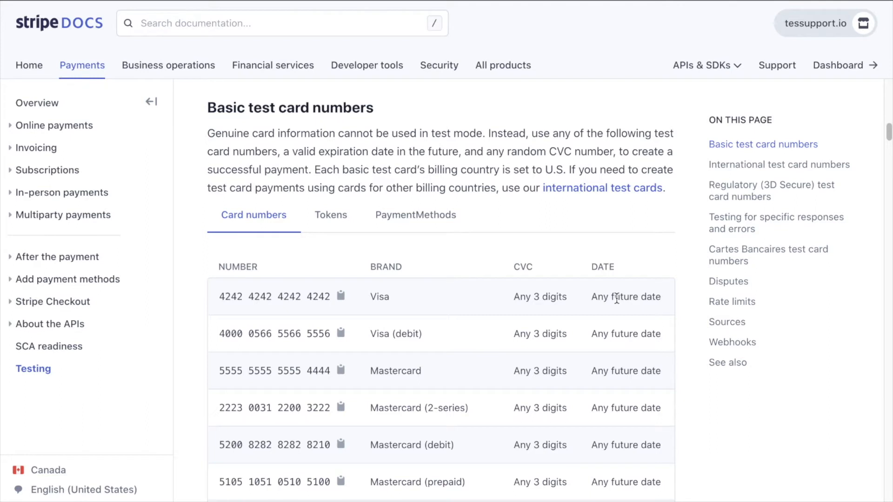
pyautogui.moveTo(514, 289)
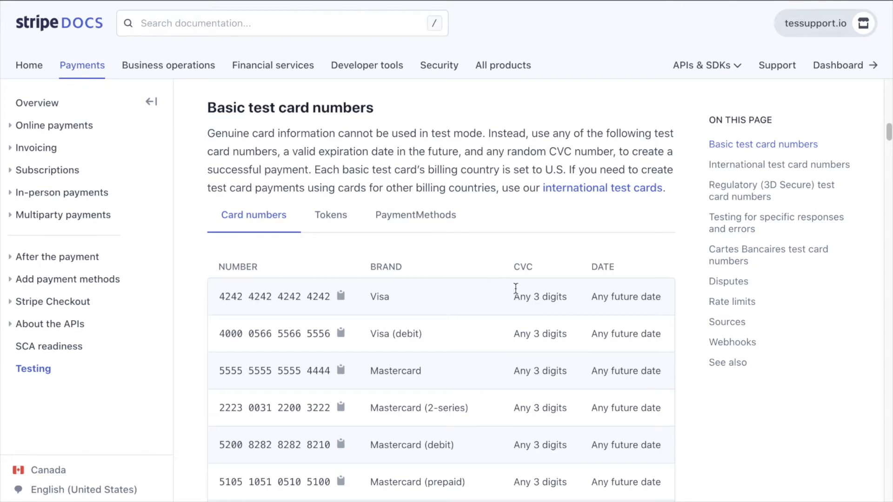
pyautogui.scroll(-3)
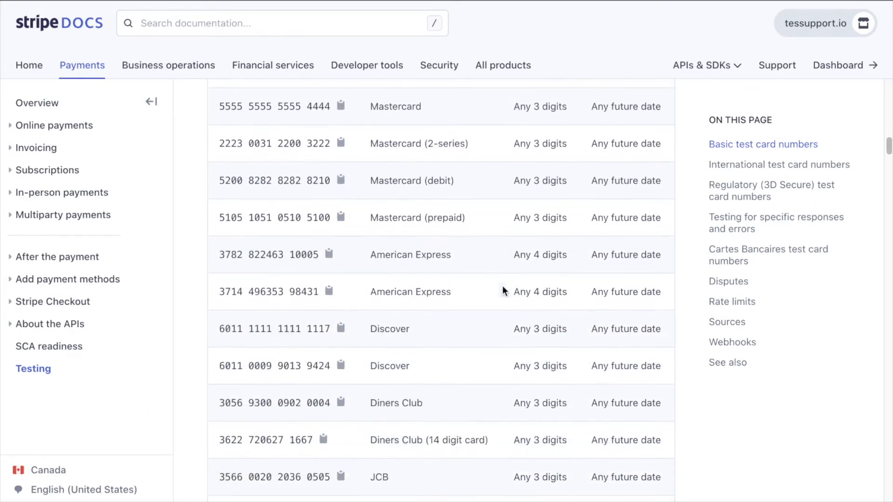
pyautogui.scroll(-3)
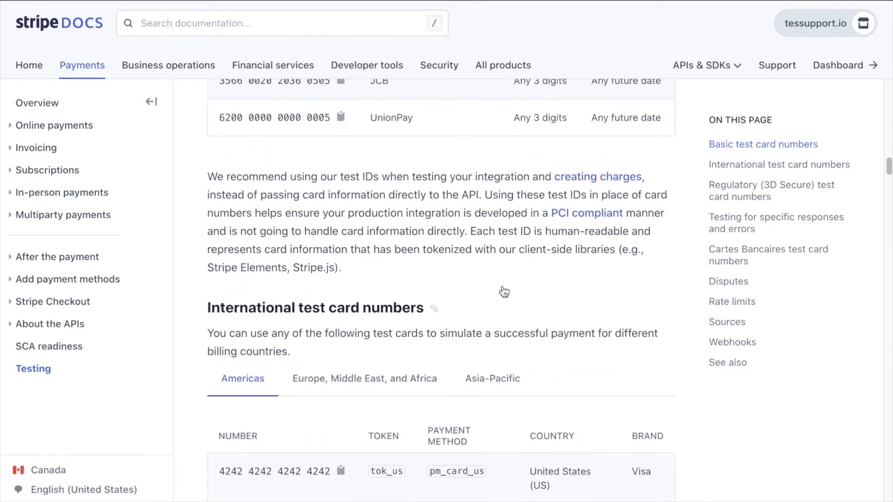
pyautogui.scroll(-3)
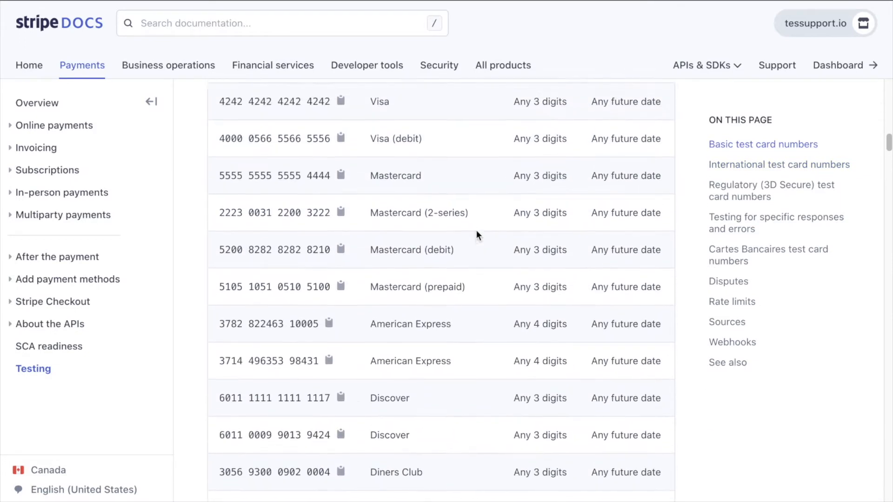
# - Switch to the Fitnesso site and start Sign Up, showing Rookie, Varsity and Pro plans
pyautogui.click(341, 201)
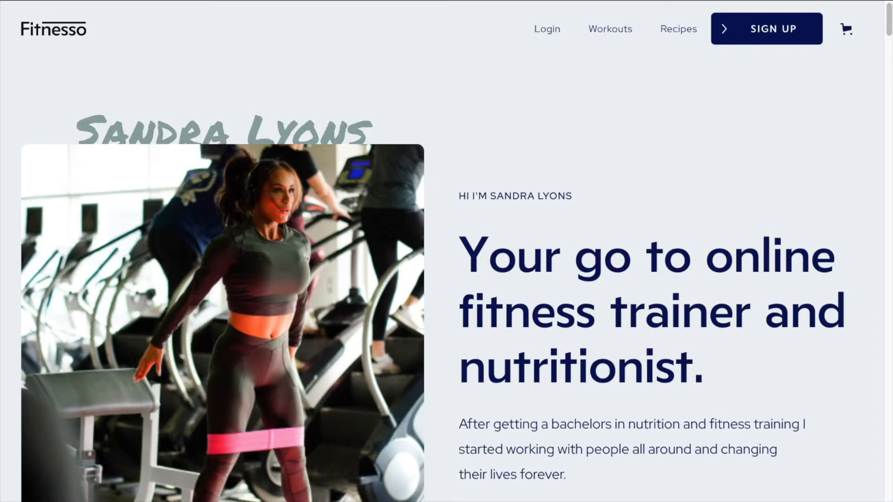
pyautogui.moveTo(533, 78)
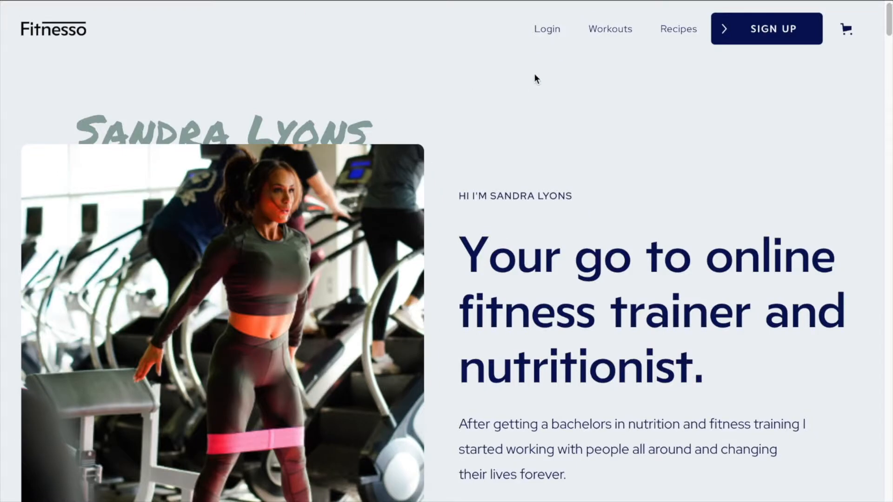
pyautogui.moveTo(754, 29)
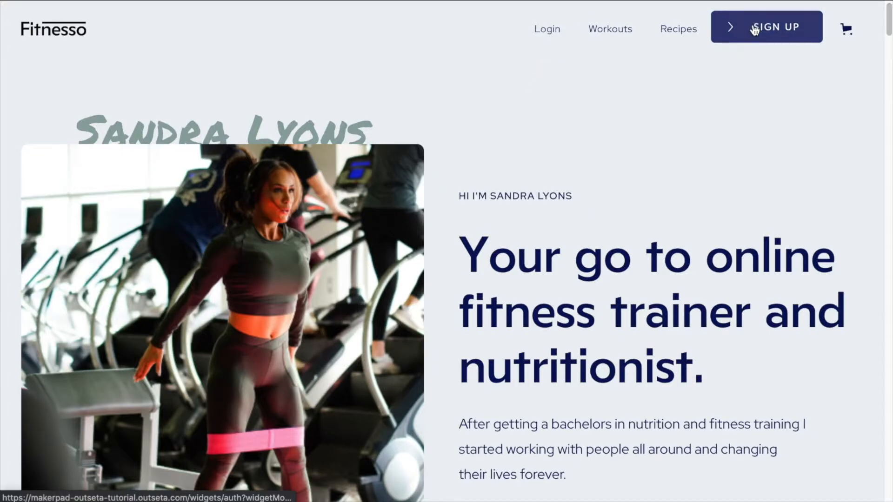
pyautogui.click(763, 26)
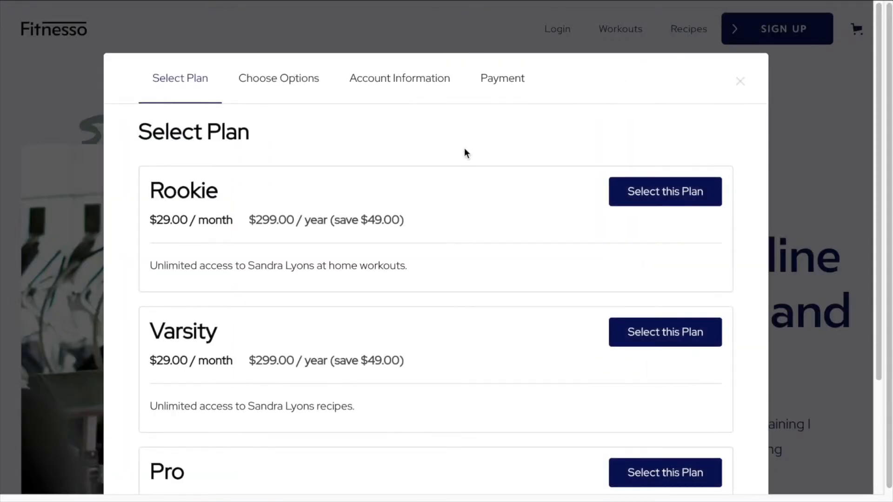
pyautogui.scroll(-3)
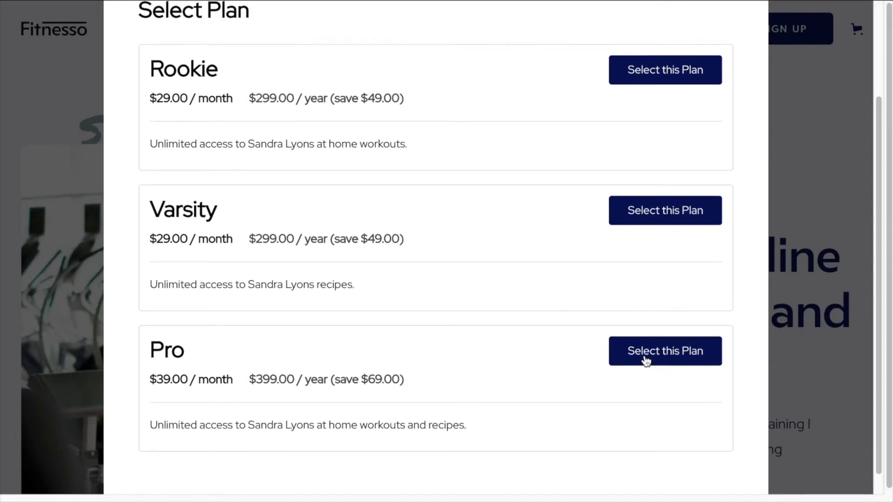
# - Choose the Pro plan and continue to the Account Information form
pyautogui.click(665, 351)
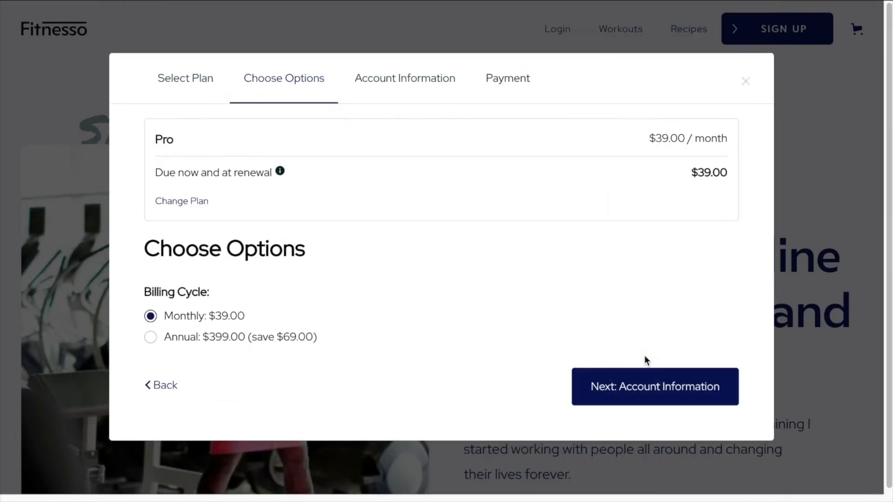
pyautogui.click(654, 387)
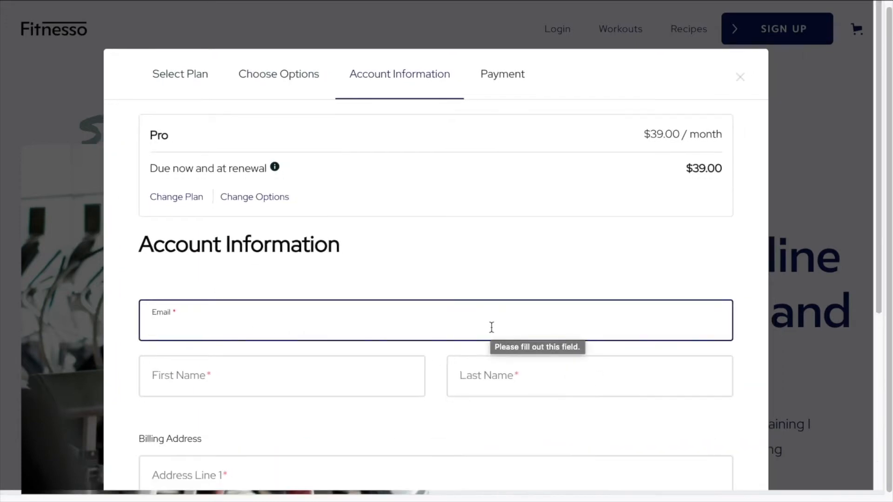
pyautogui.scroll(-3)
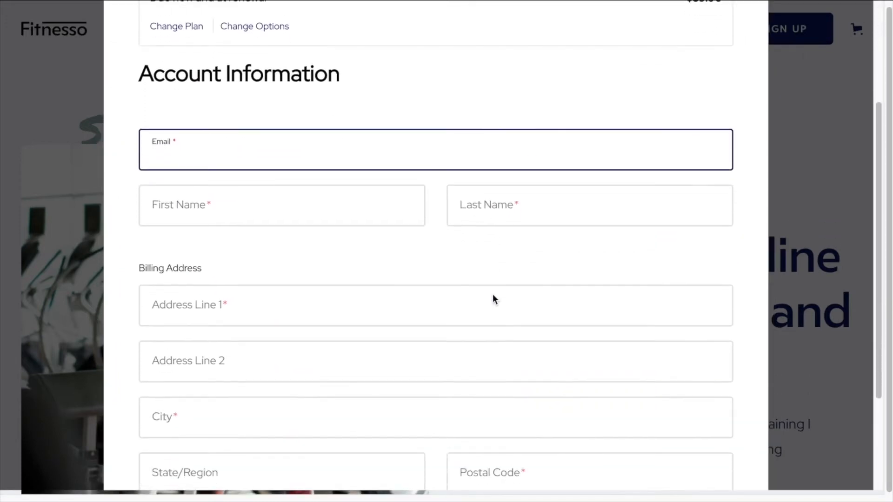
pyautogui.scroll(-3)
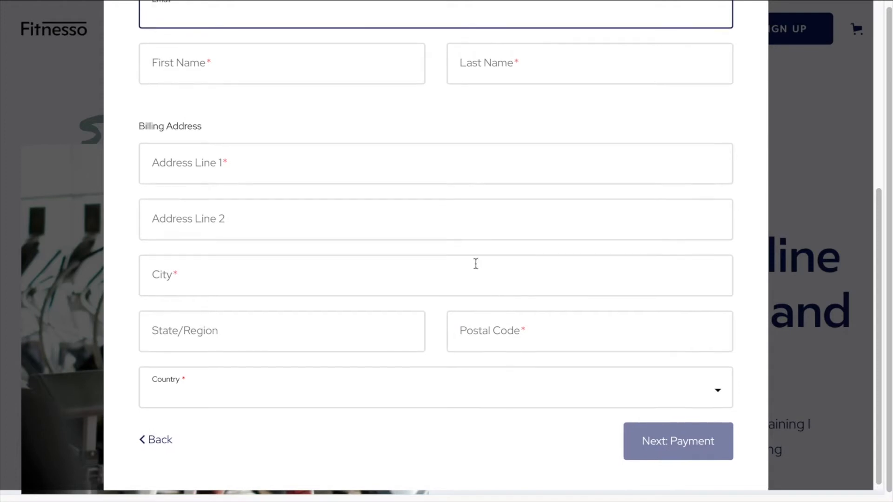
pyautogui.scroll(3)
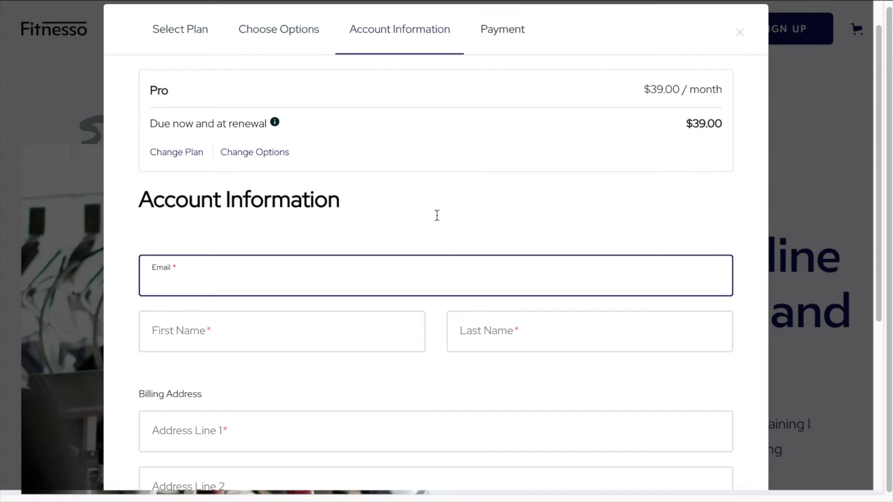
# - Fill Tess Support's details with 110 Beverly Hills Rd., Los Angeles and postal code 90210
pyautogui.write('accou')
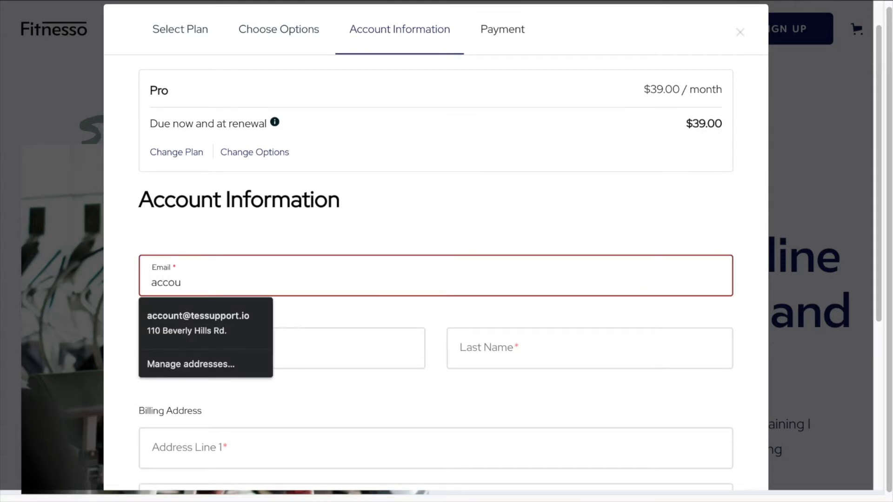
pyautogui.click(197, 316)
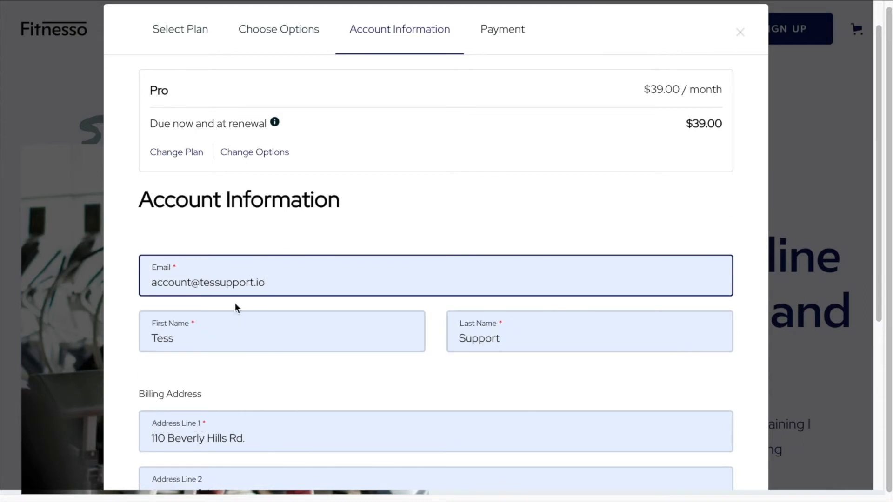
pyautogui.moveTo(435, 333)
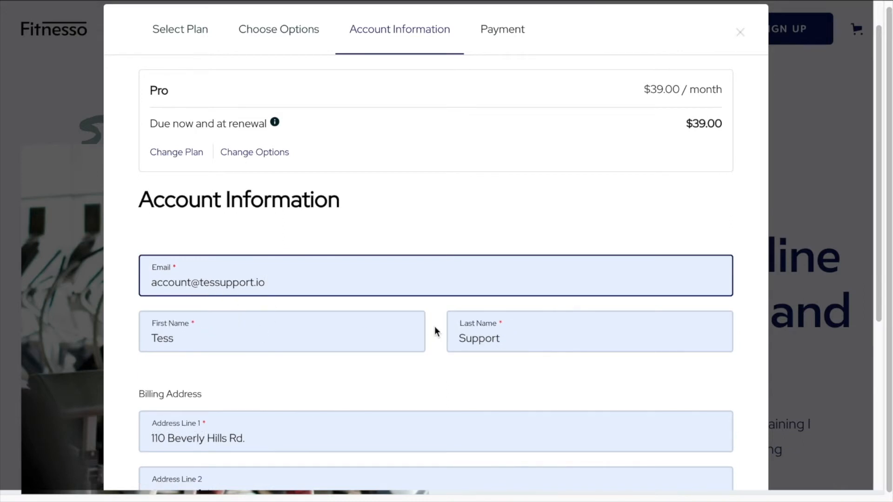
pyautogui.scroll(-3)
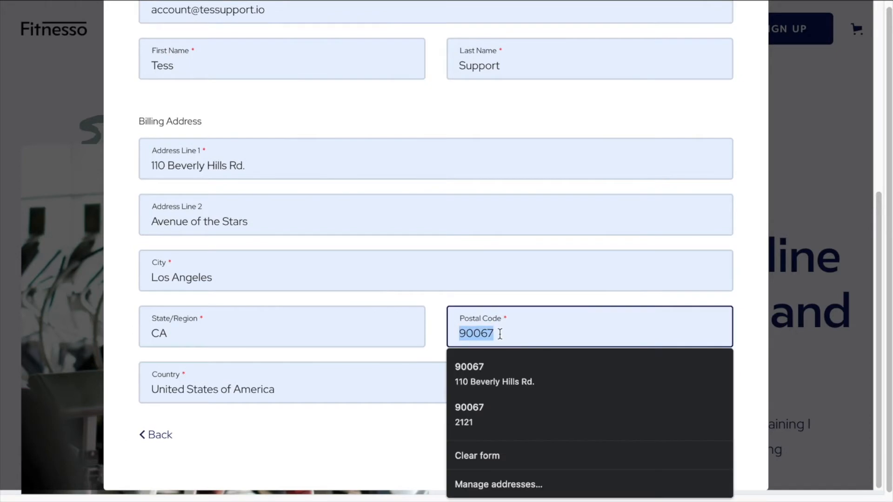
pyautogui.write('90210')
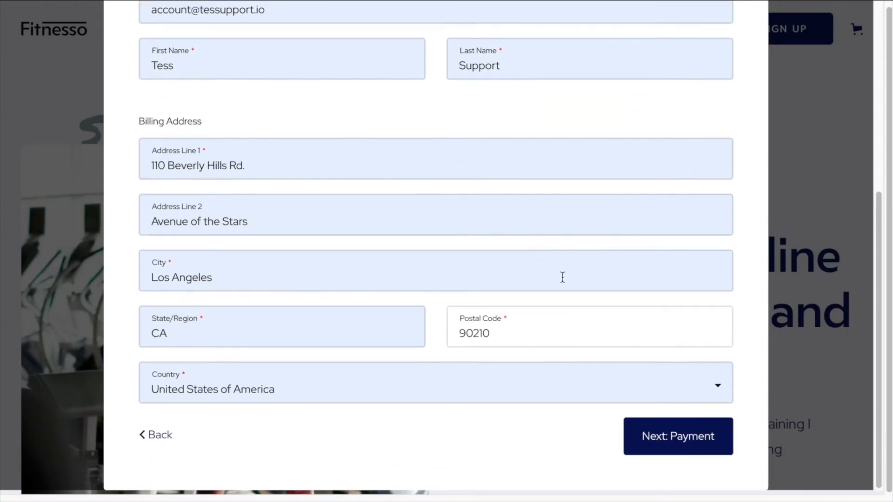
# - Continue to payment and enter Tess Support as the name on card
pyautogui.click(678, 437)
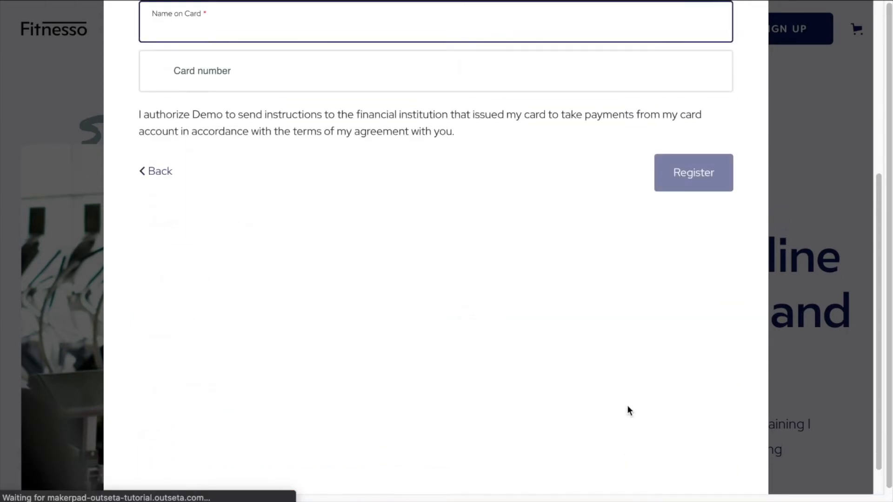
pyautogui.write('Te')
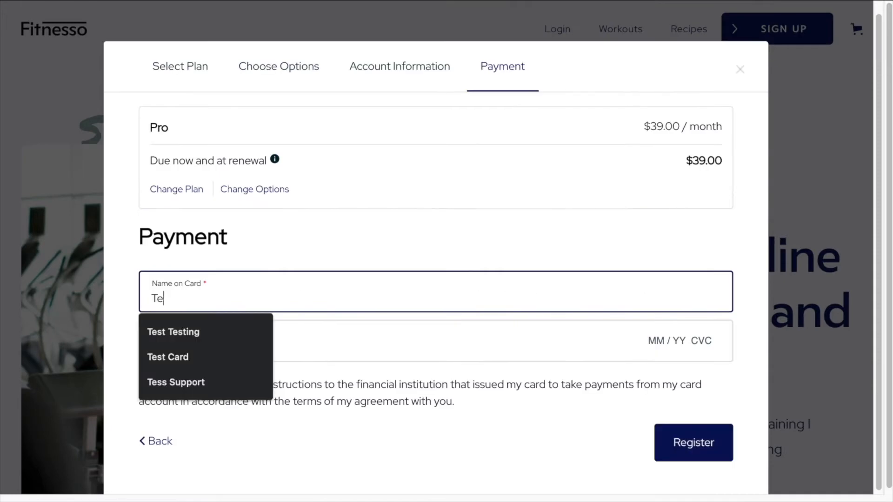
pyautogui.write('ss')
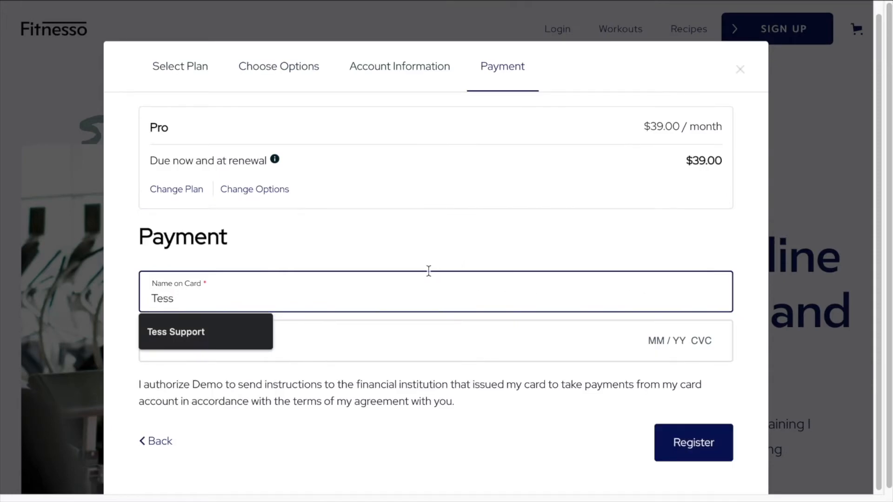
pyautogui.click(175, 331)
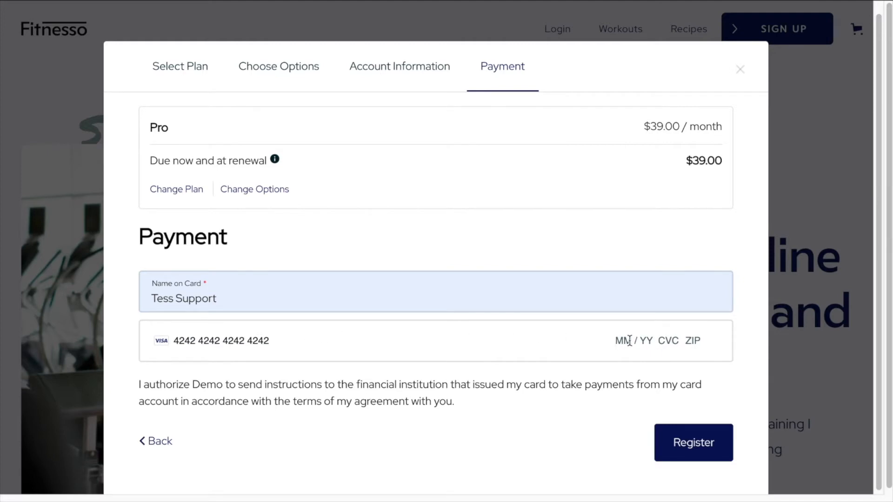
# - Enter the test card expiry, CVC and ZIP and submit the Pro registration
pyautogui.write('03 /')
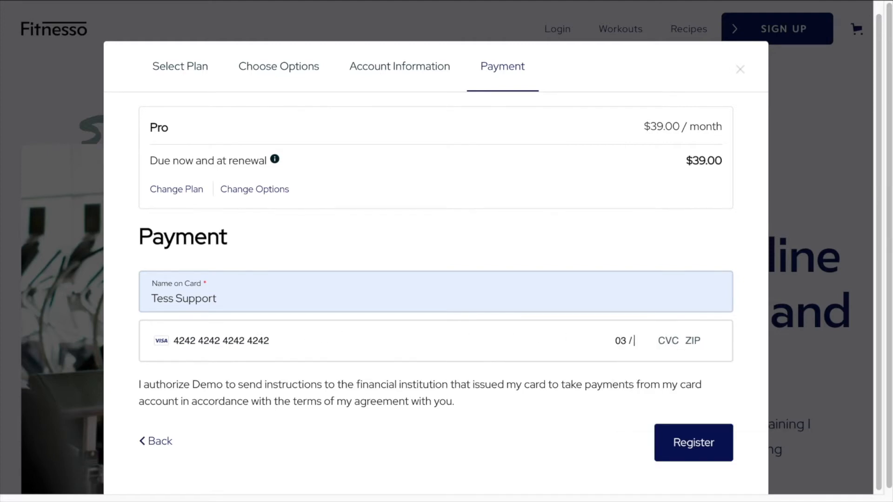
pyautogui.write('2')
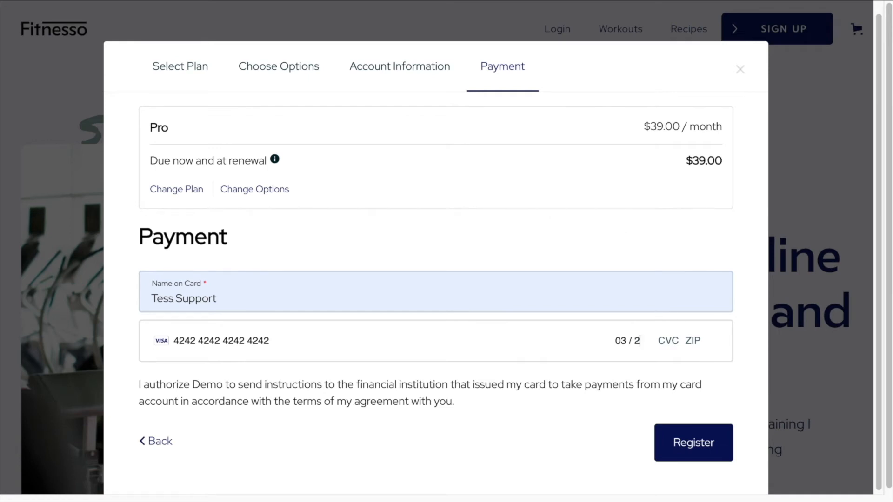
pyautogui.write('511')
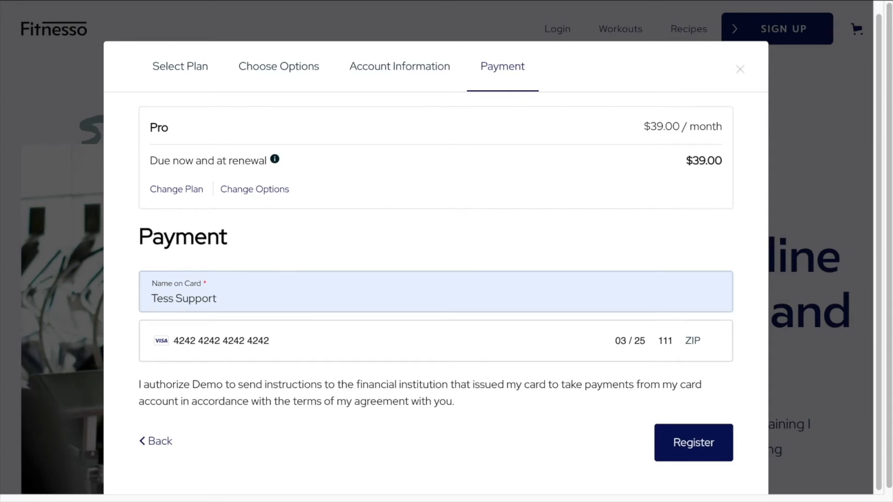
pyautogui.write('90210')
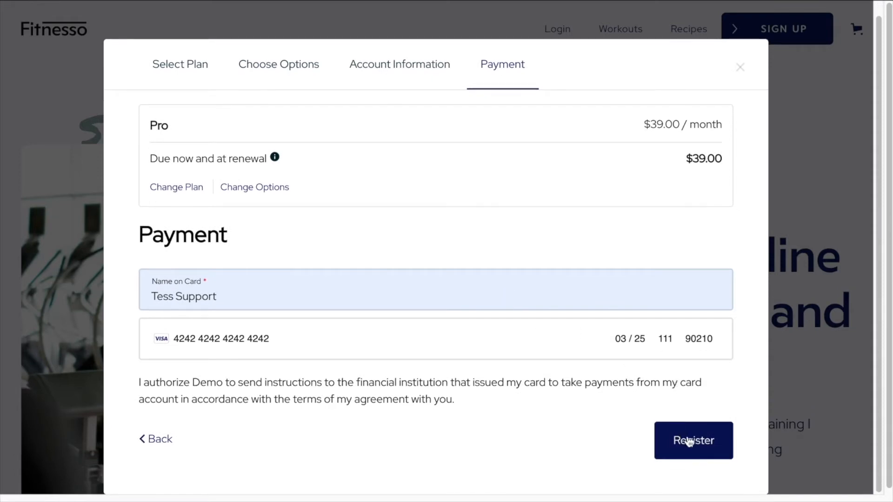
pyautogui.click(690, 441)
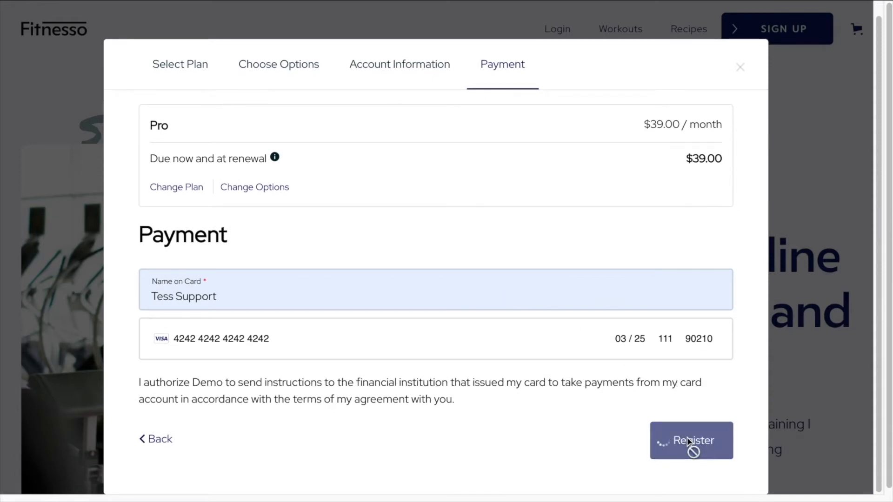
pyautogui.click(692, 441)
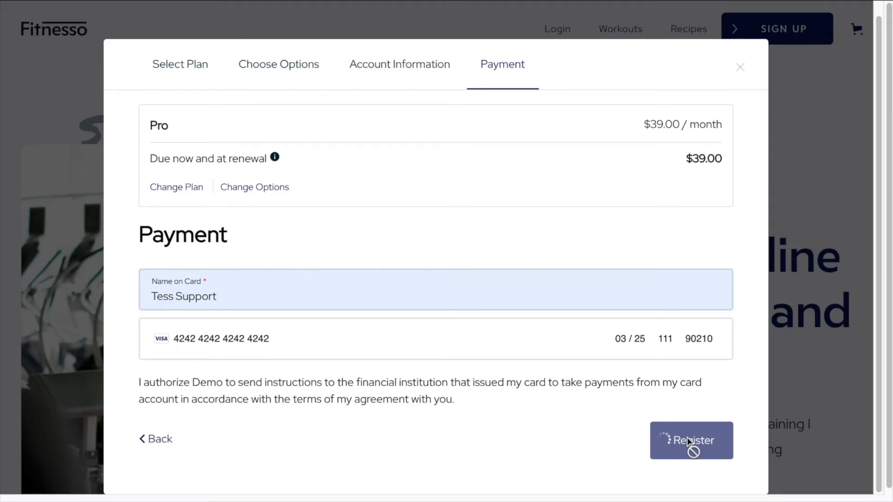
pyautogui.click(692, 441)
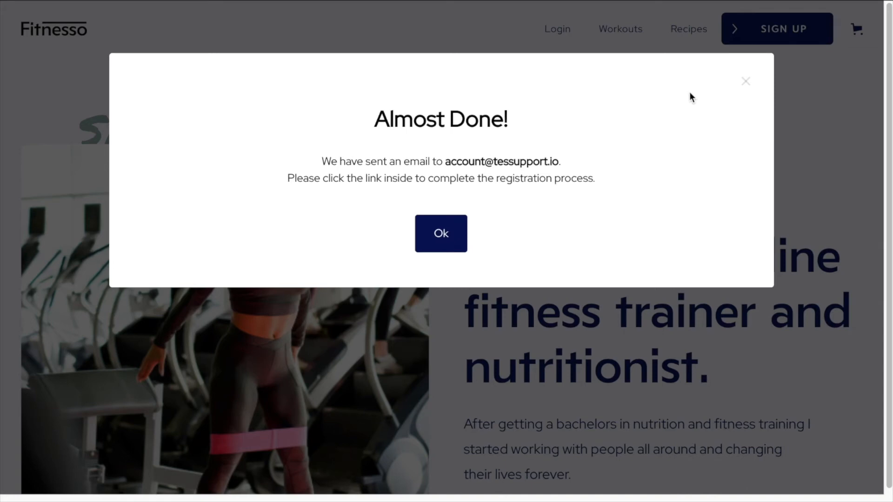
pyautogui.moveTo(474, 159)
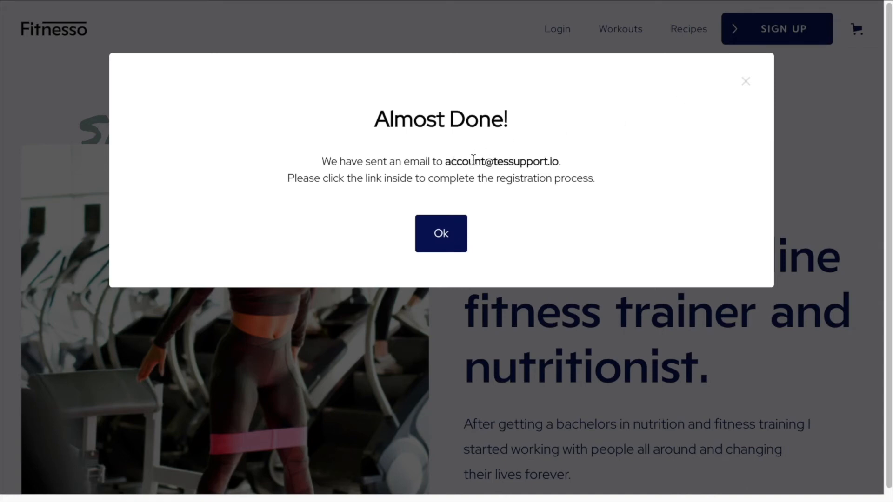
pyautogui.moveTo(537, 168)
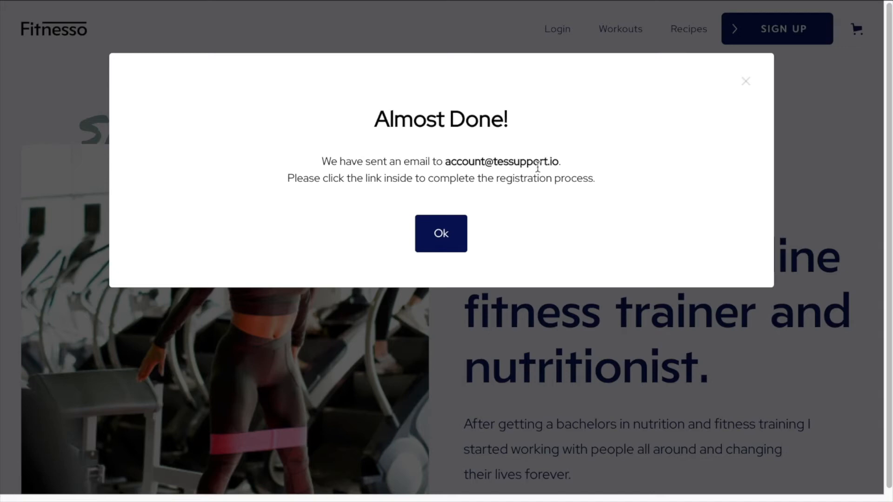
pyautogui.moveTo(484, 186)
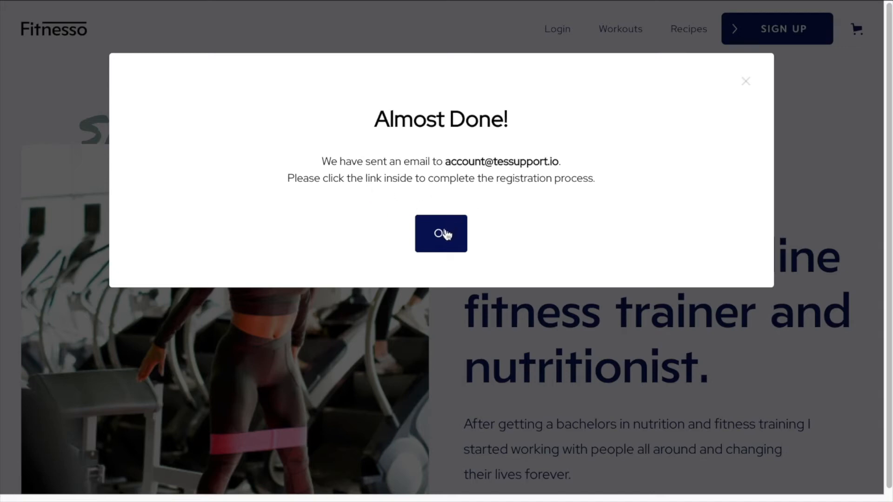
# - Dismiss the Almost Done message, set the account password and complete registration
pyautogui.click(441, 233)
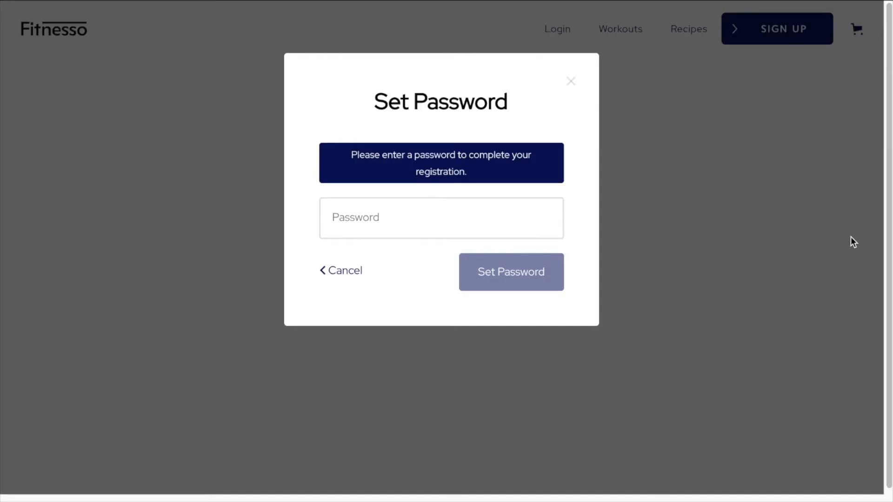
pyautogui.click(449, 217)
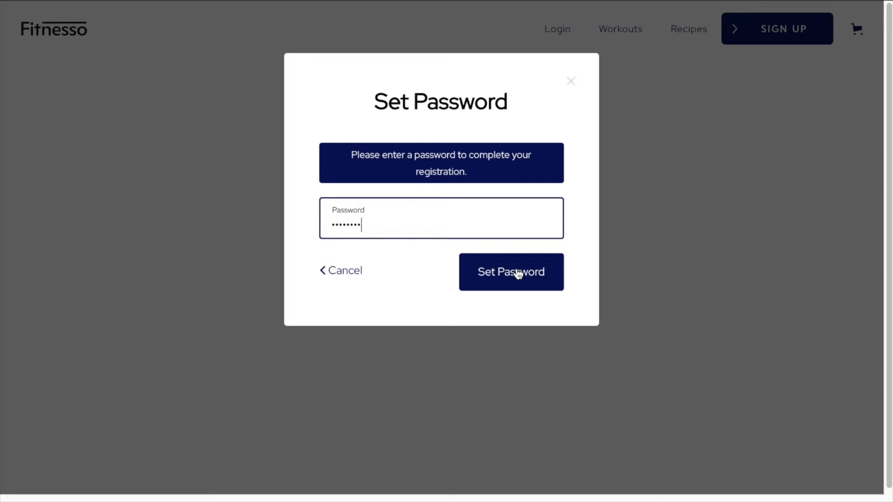
pyautogui.click(511, 271)
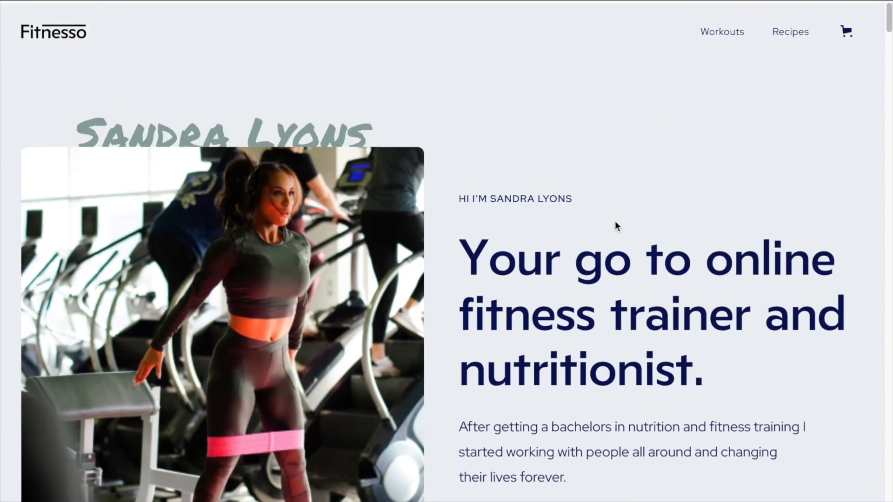
pyautogui.moveTo(720, 34)
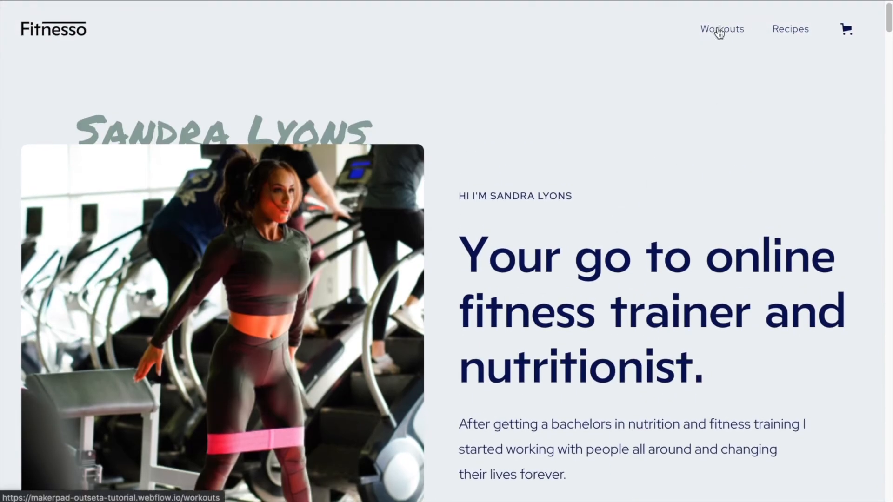
# - Browse the Workouts page as the logged-in member
pyautogui.click(720, 29)
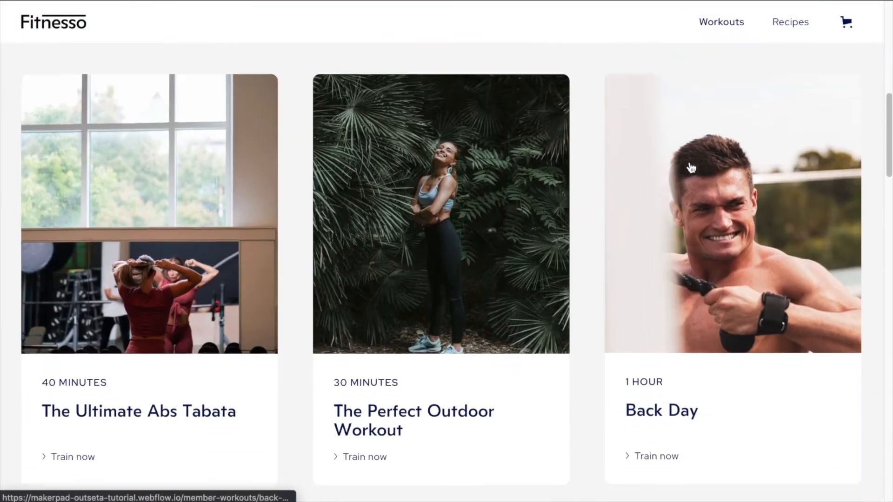
pyautogui.scroll(-3)
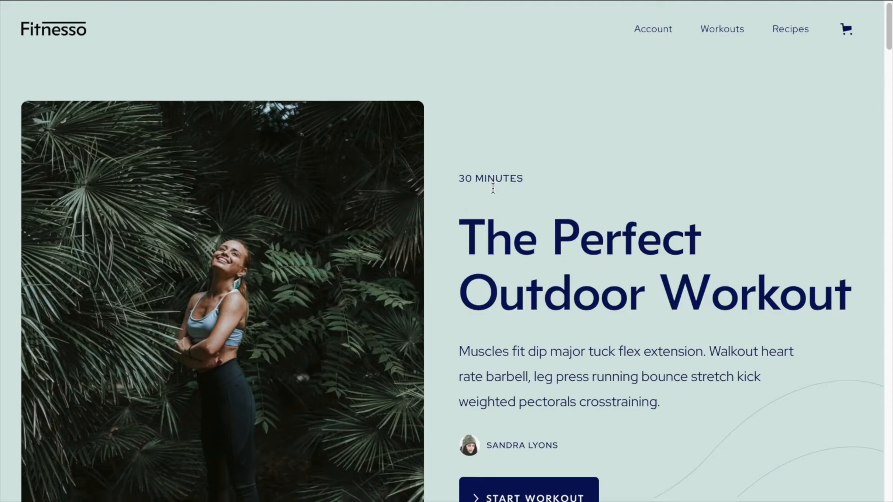
pyautogui.scroll(-3)
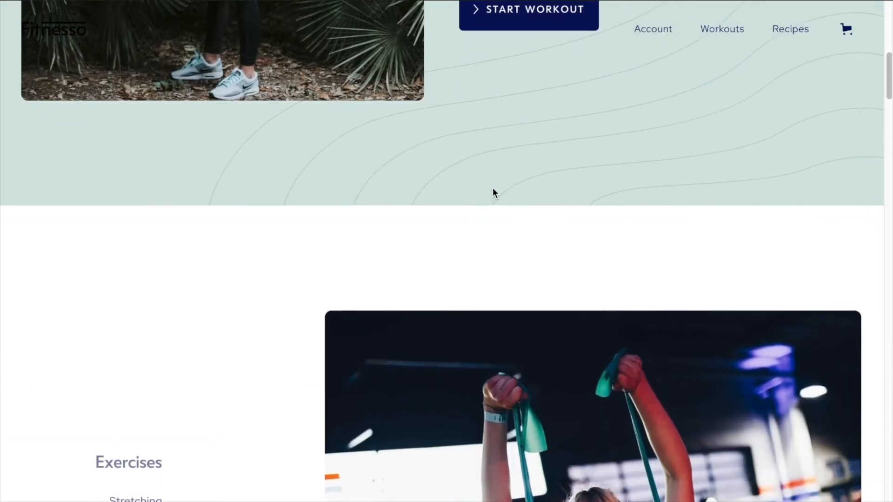
pyautogui.scroll(3)
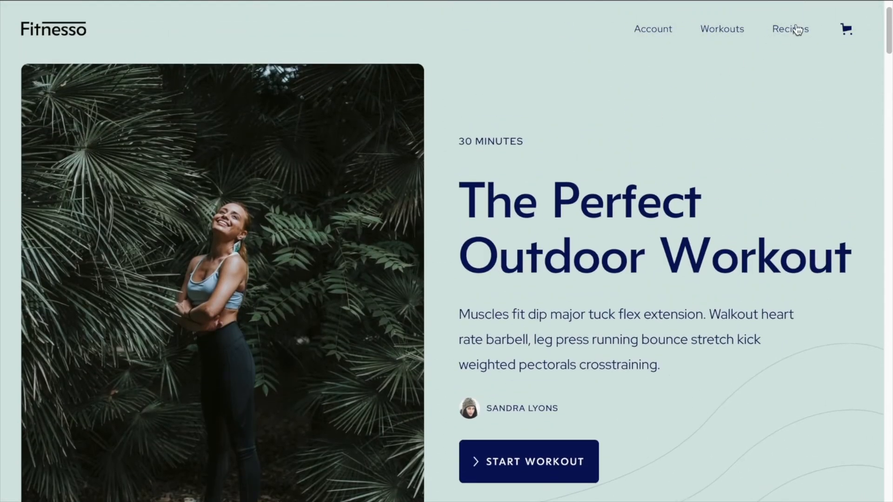
# - Browse the Recipes page down to the Green Smoothie recipe and ingredients
pyautogui.click(789, 29)
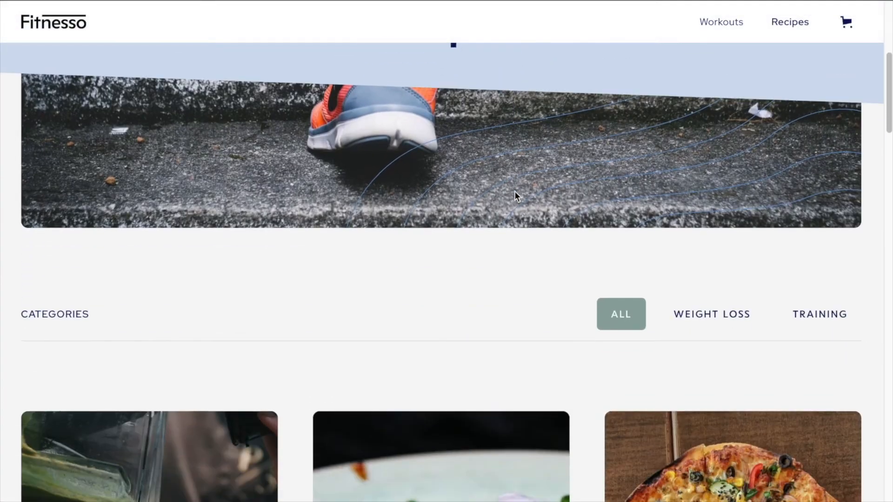
pyautogui.scroll(-3)
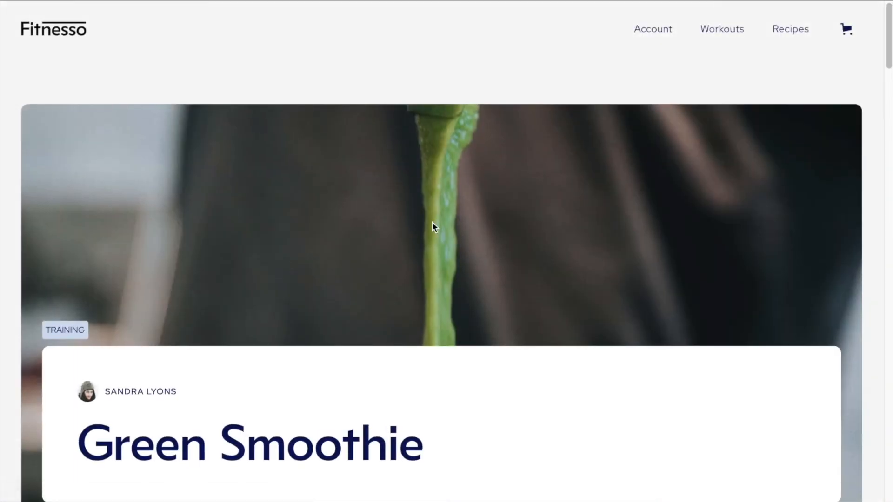
pyautogui.scroll(-3)
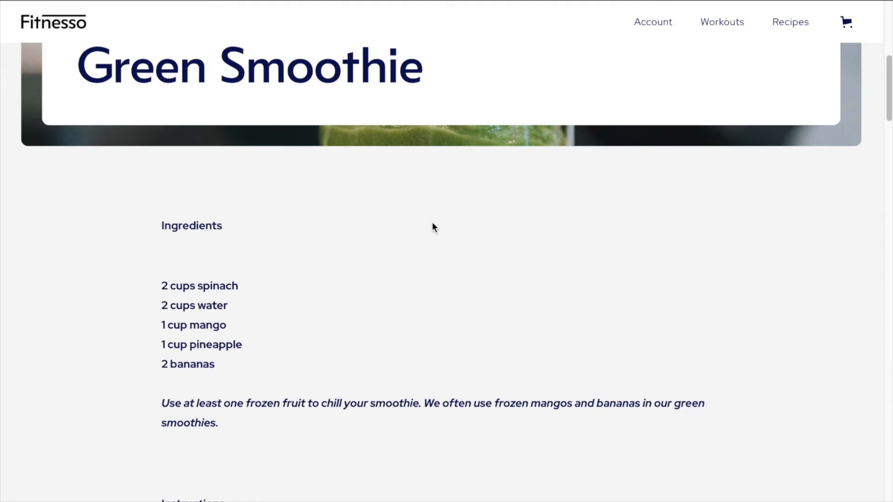
pyautogui.scroll(3)
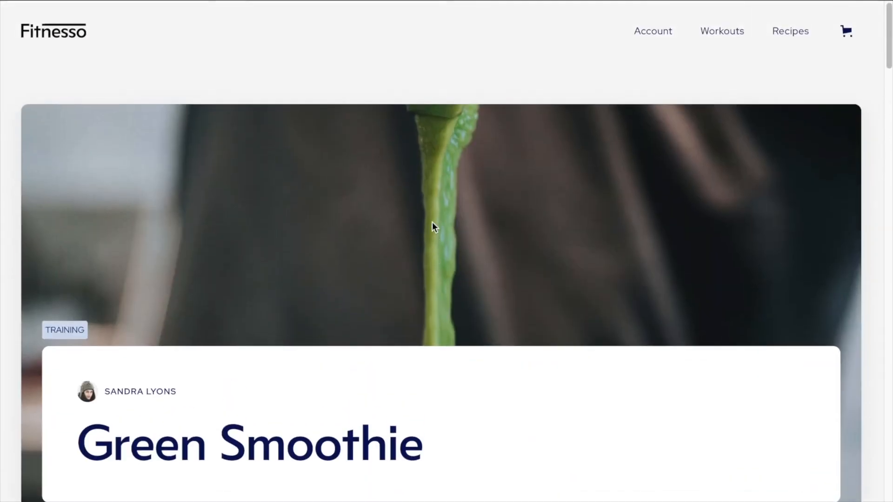
# - Review the member's Profile, Pro Plan and Billing card in the account window, then close it
pyautogui.click(653, 31)
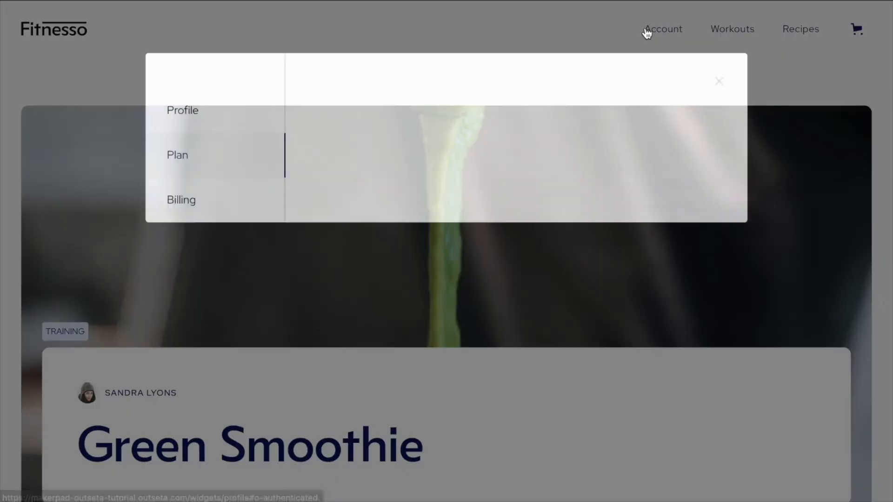
pyautogui.click(182, 110)
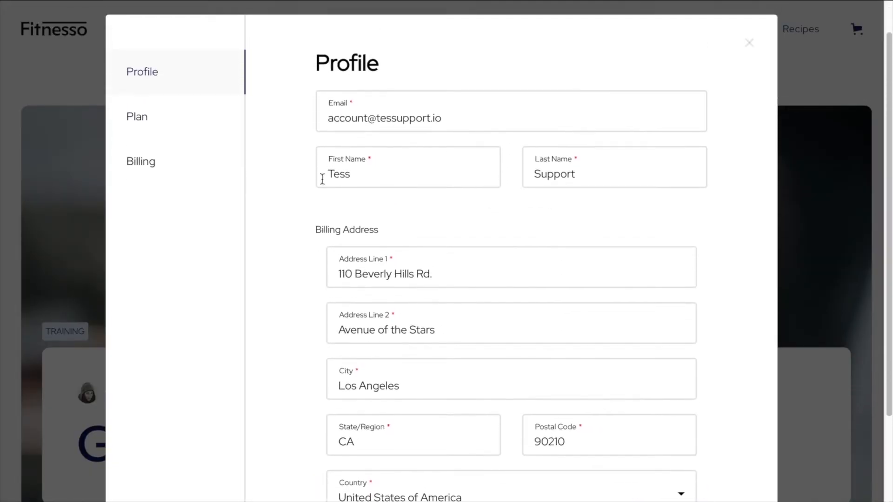
pyautogui.click(141, 155)
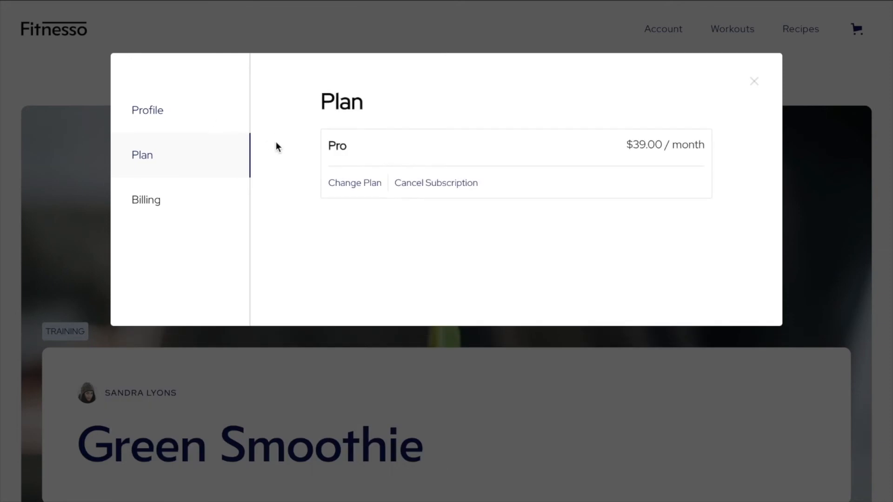
pyautogui.moveTo(158, 208)
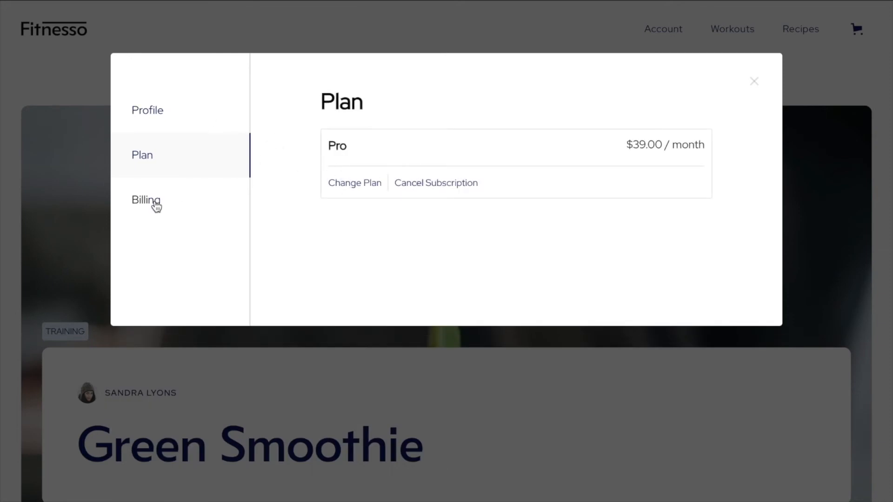
pyautogui.click(146, 200)
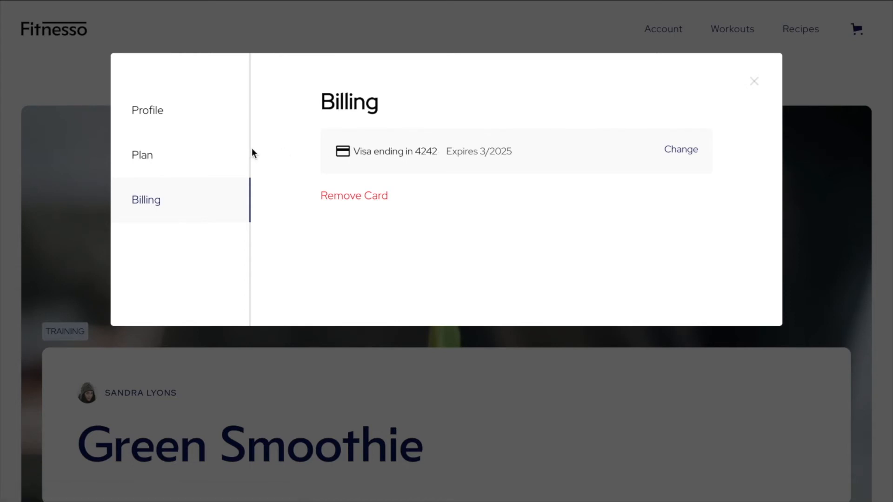
pyautogui.click(147, 110)
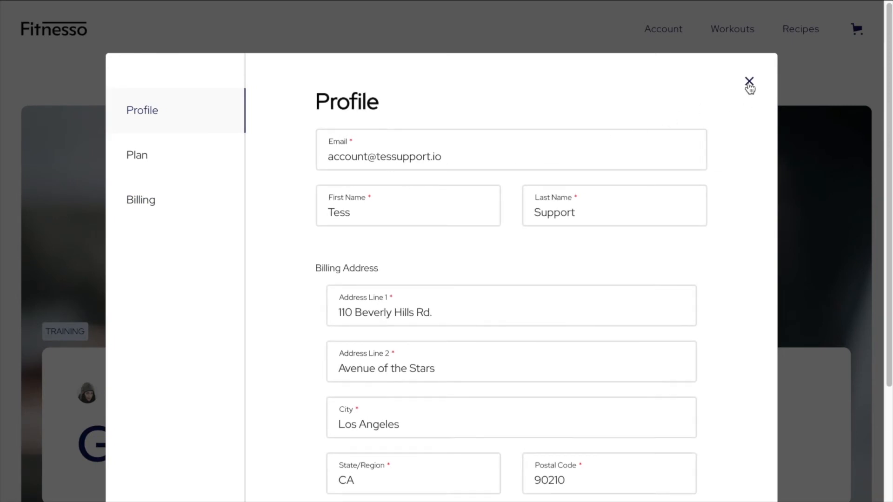
pyautogui.click(750, 79)
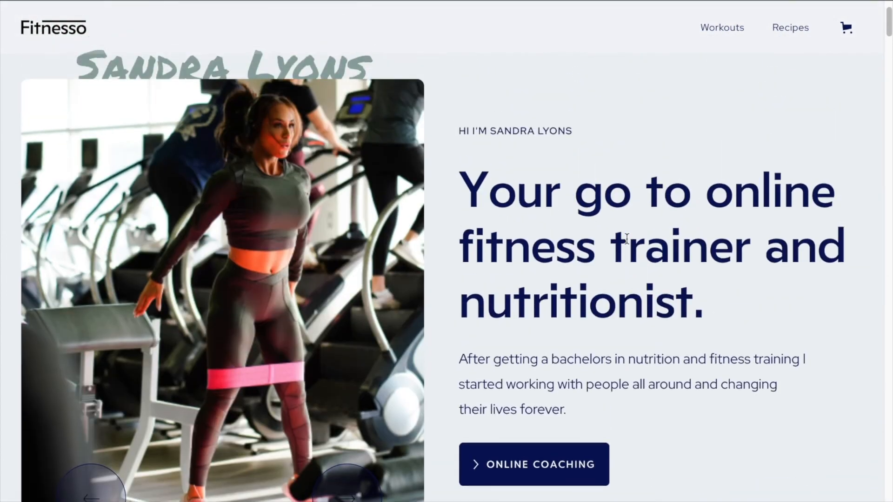
# - Scroll the Outseta home dashboard to the setup progress showing 4 of 6 completed
pyautogui.scroll(3)
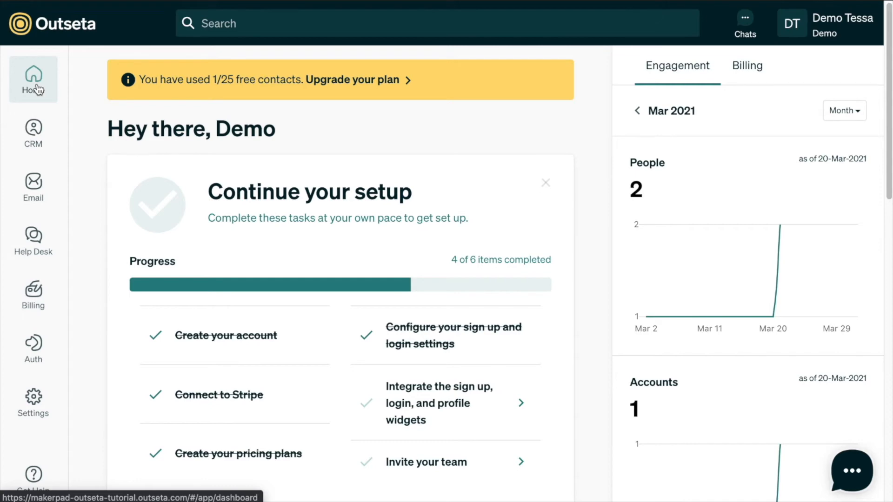
pyautogui.click(33, 131)
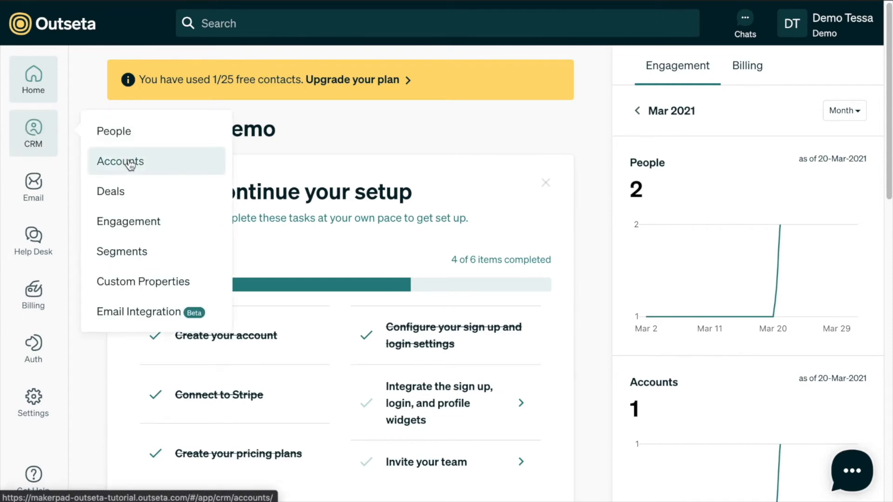
pyautogui.click(120, 161)
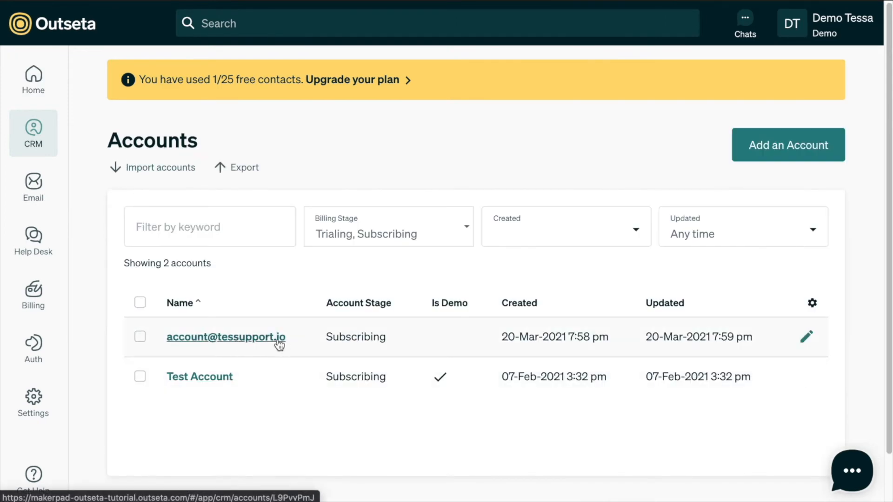
pyautogui.moveTo(444, 337)
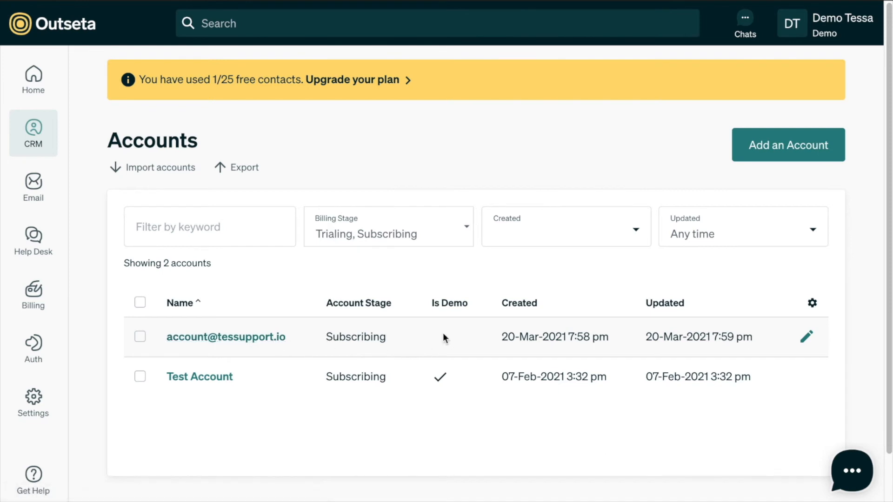
pyautogui.moveTo(432, 345)
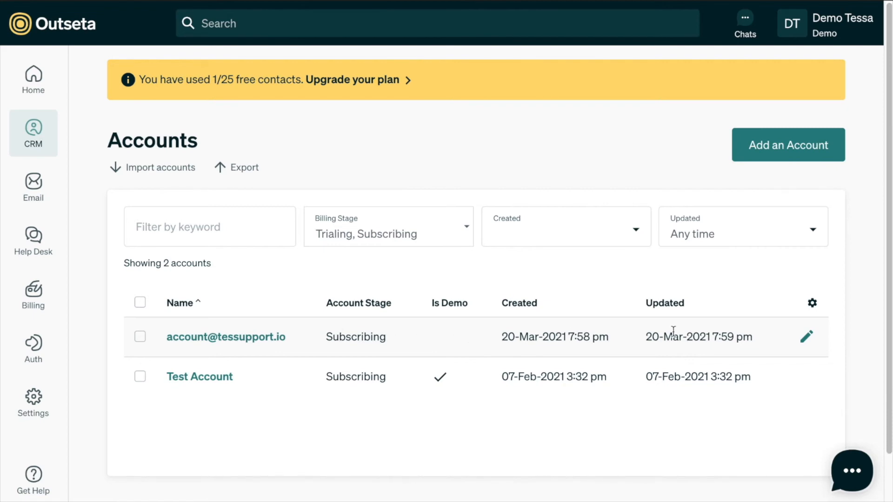
pyautogui.click(805, 336)
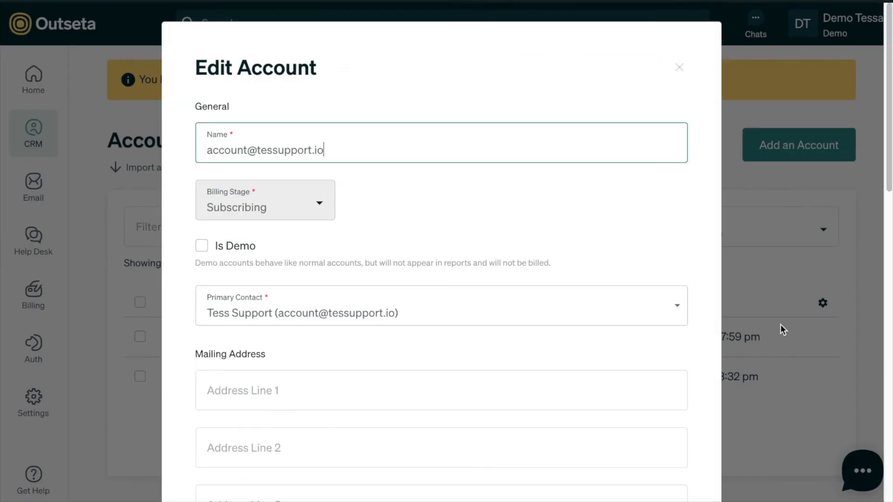
pyautogui.click(201, 245)
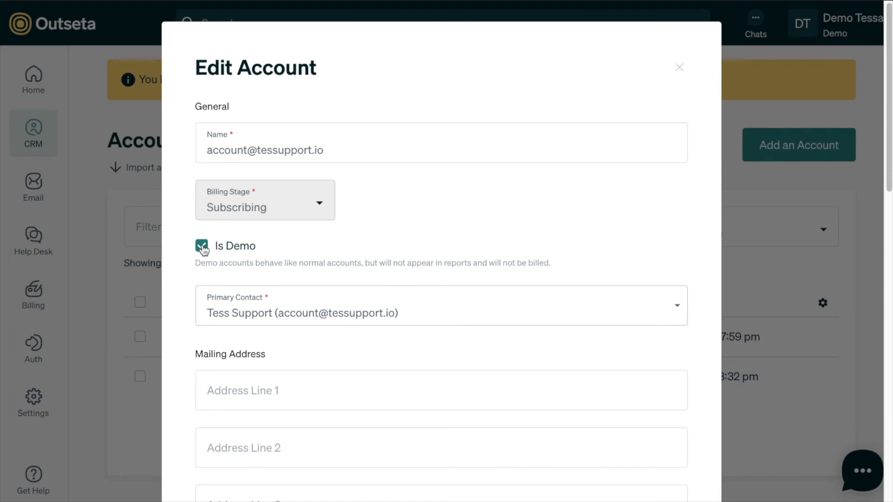
pyautogui.click(201, 246)
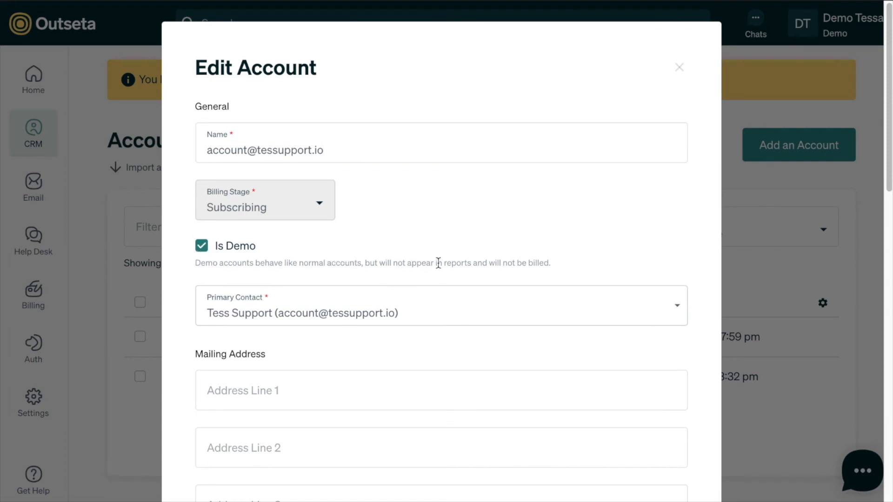
pyautogui.scroll(-3)
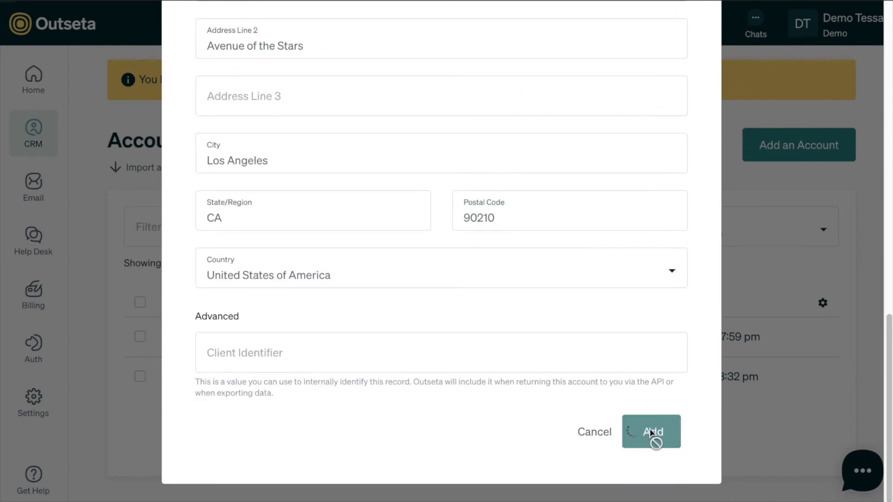
pyautogui.click(651, 431)
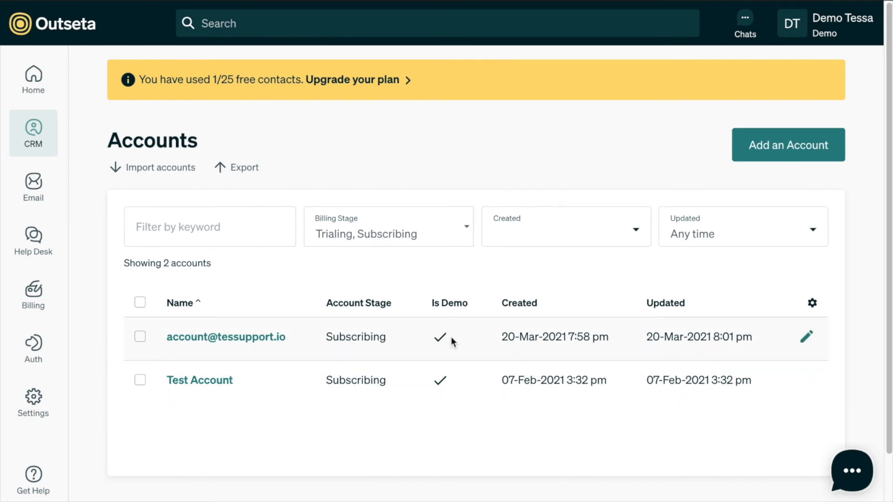
pyautogui.moveTo(281, 341)
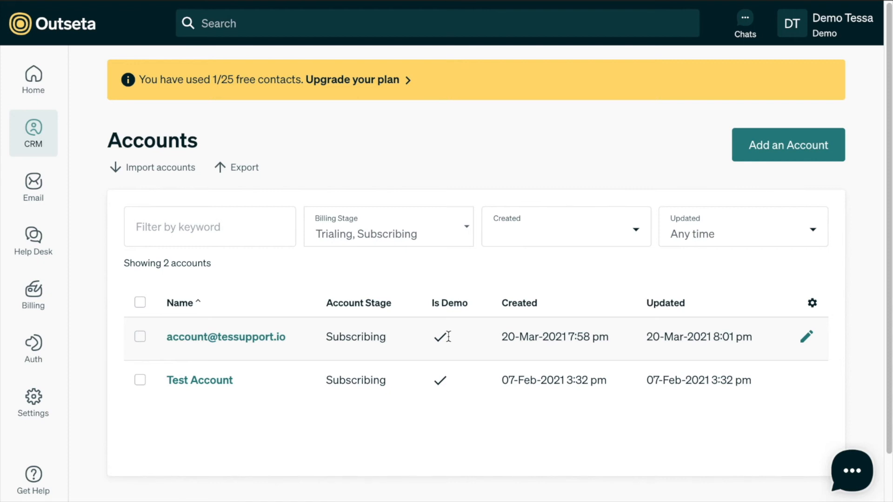
pyautogui.click(32, 398)
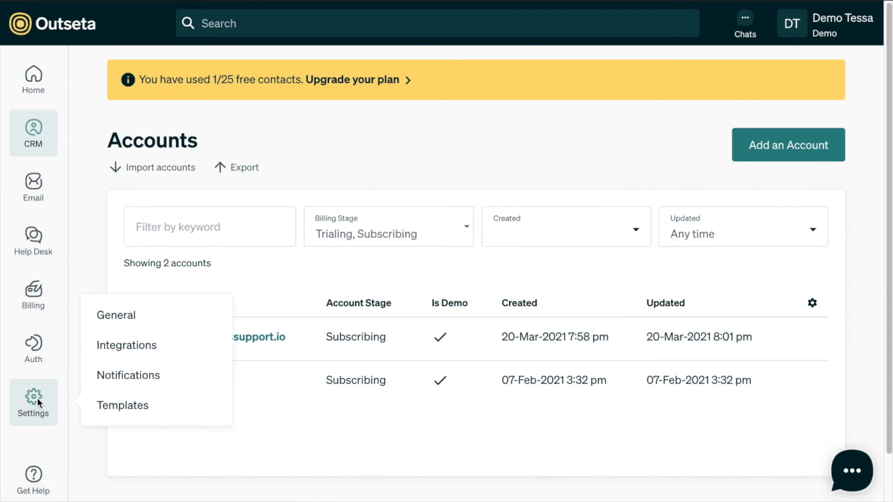
pyautogui.click(129, 375)
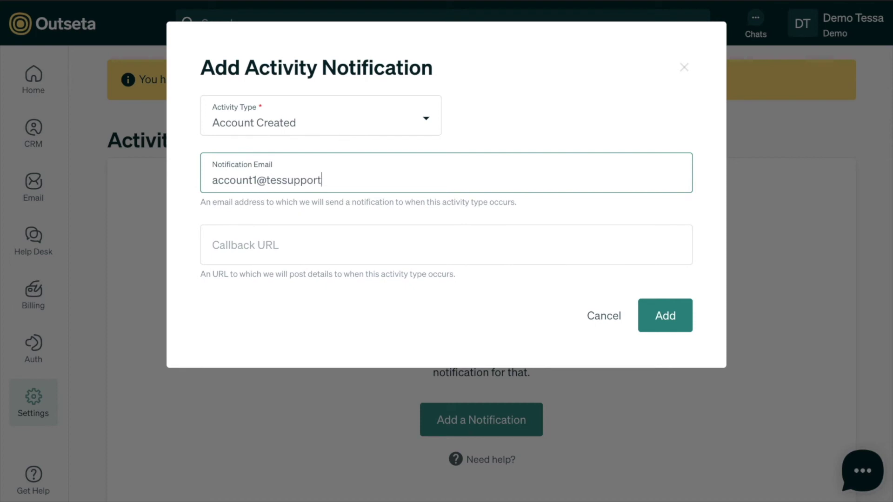
pyautogui.write('.io')
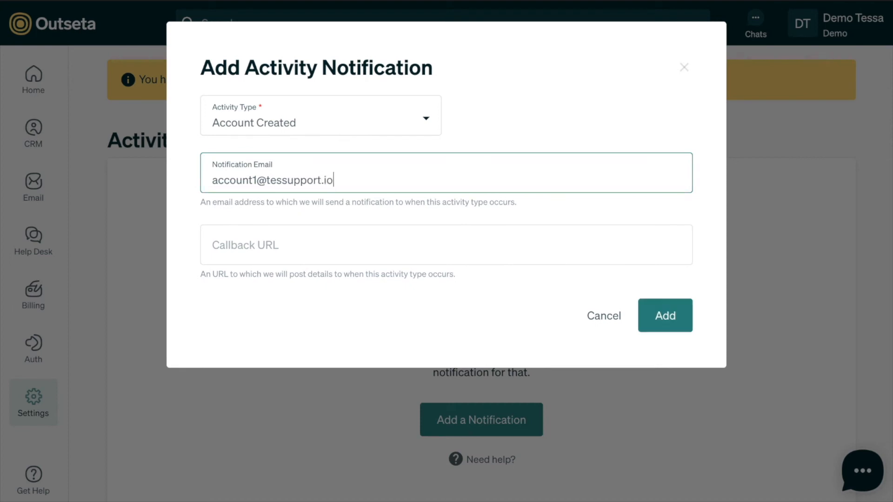
pyautogui.moveTo(469, 229)
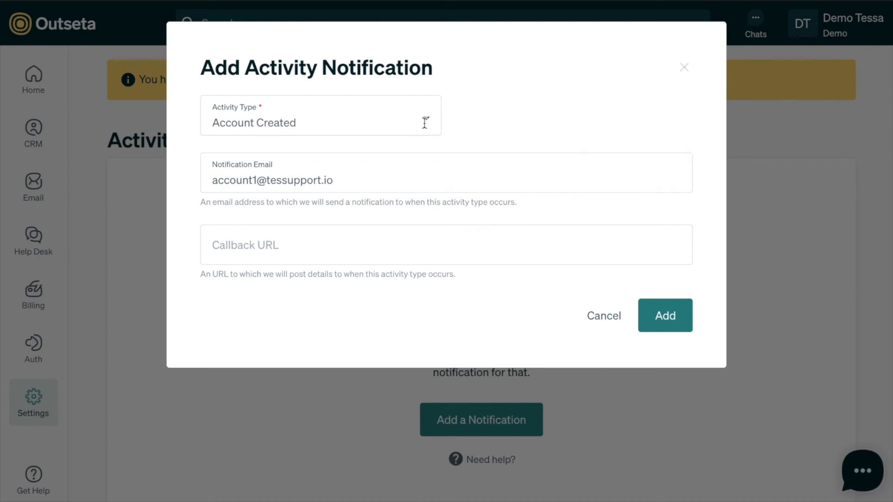
pyautogui.click(321, 115)
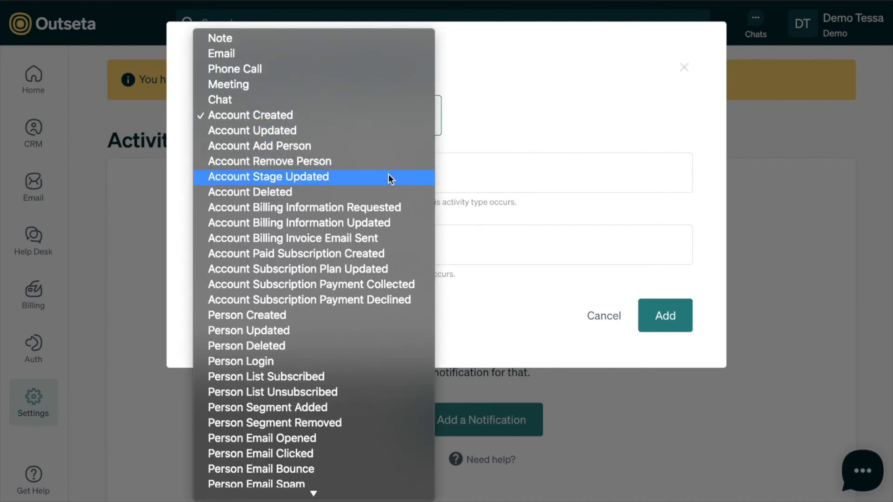
pyautogui.moveTo(372, 214)
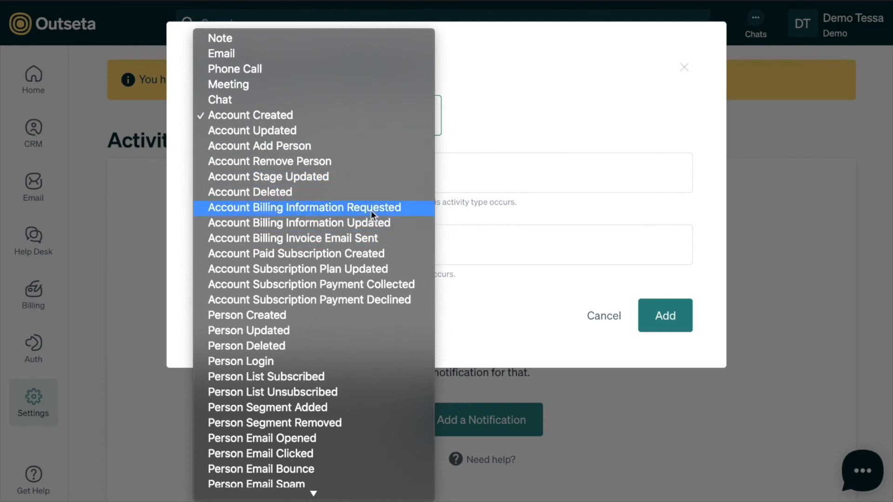
pyautogui.moveTo(365, 140)
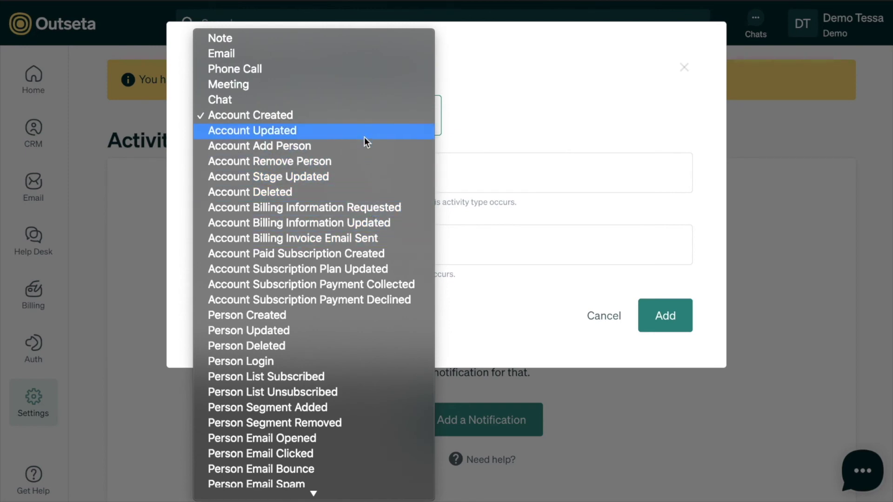
pyautogui.moveTo(361, 220)
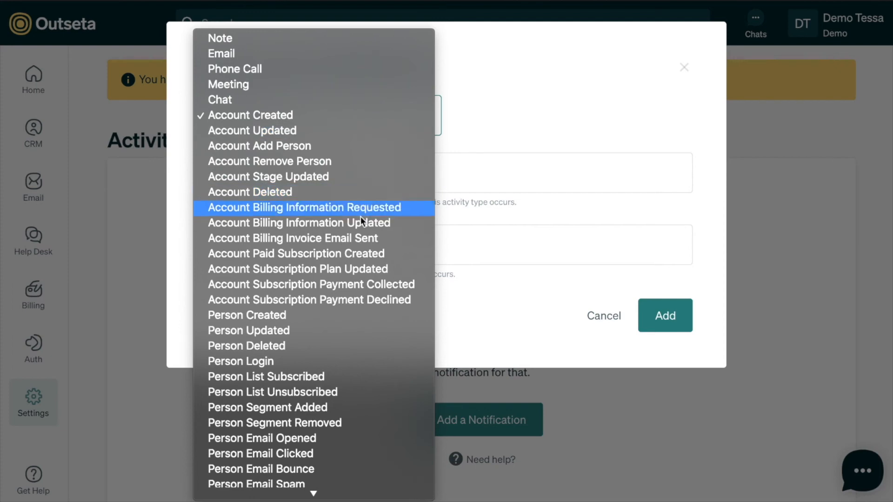
pyautogui.moveTo(355, 122)
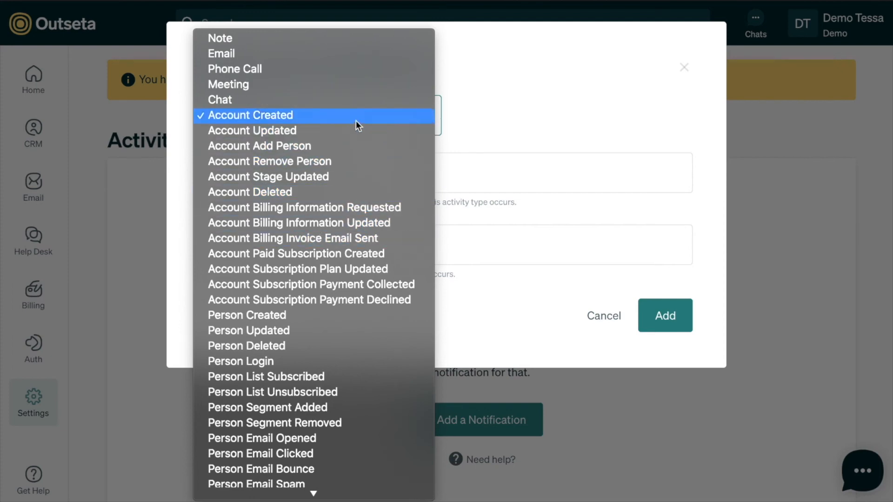
pyautogui.click(250, 115)
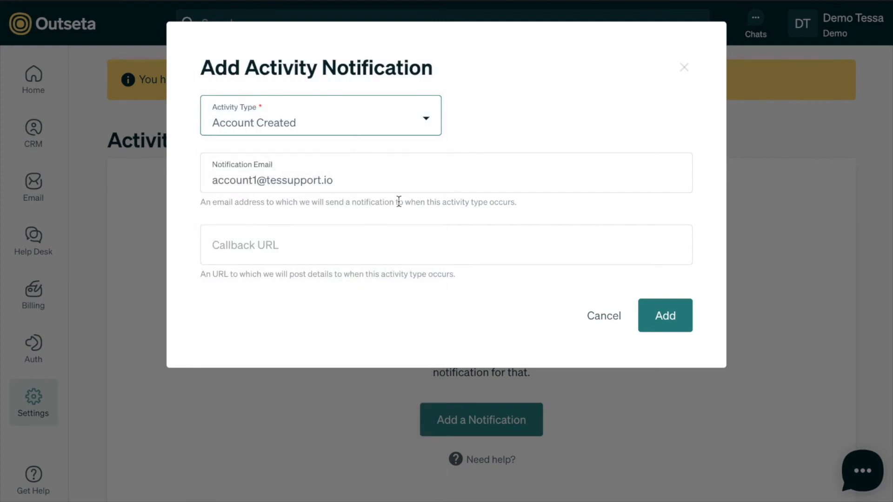
pyautogui.moveTo(493, 153)
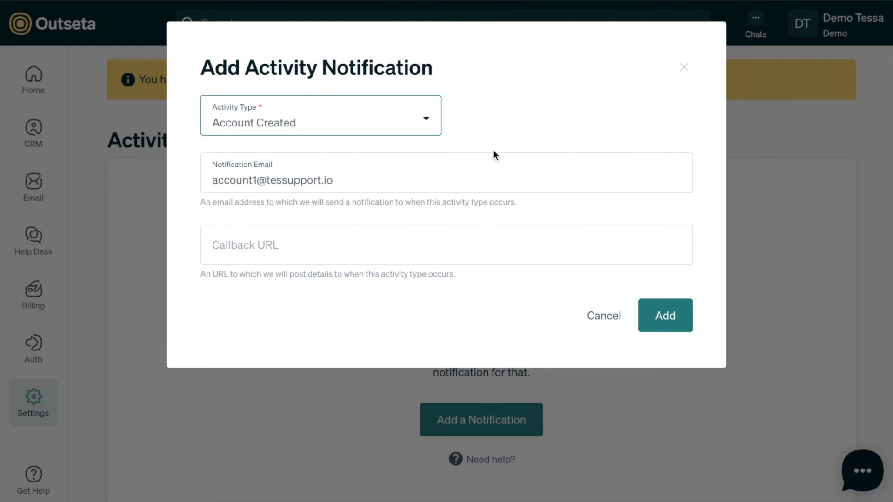
pyautogui.moveTo(565, 166)
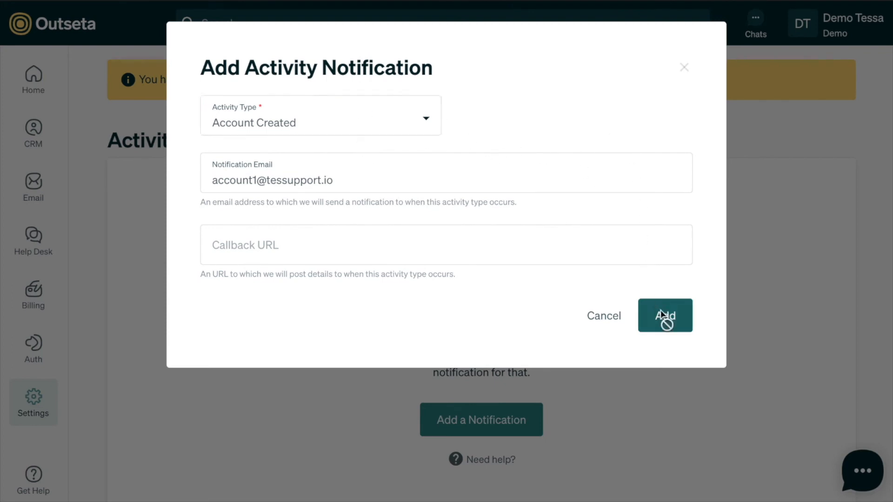
pyautogui.click(665, 316)
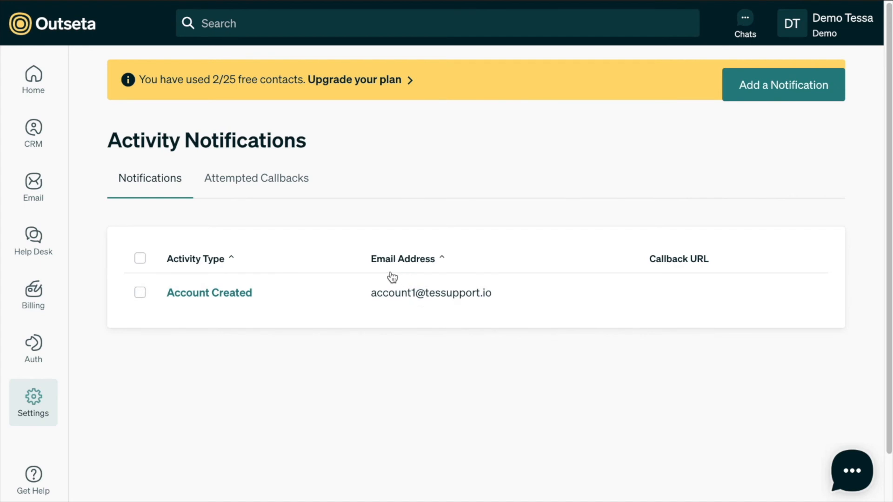
pyautogui.moveTo(426, 392)
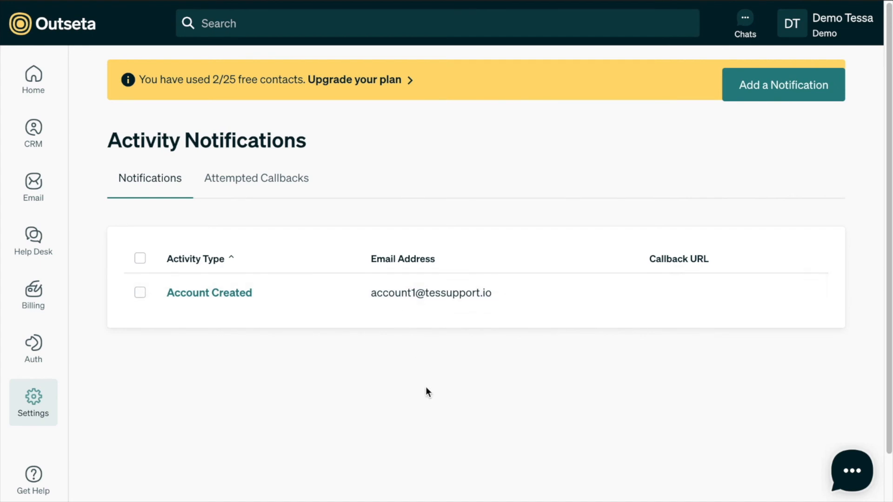
# - Go to the Billing Settings page showing the Stripe gateway and test keys
pyautogui.click(33, 293)
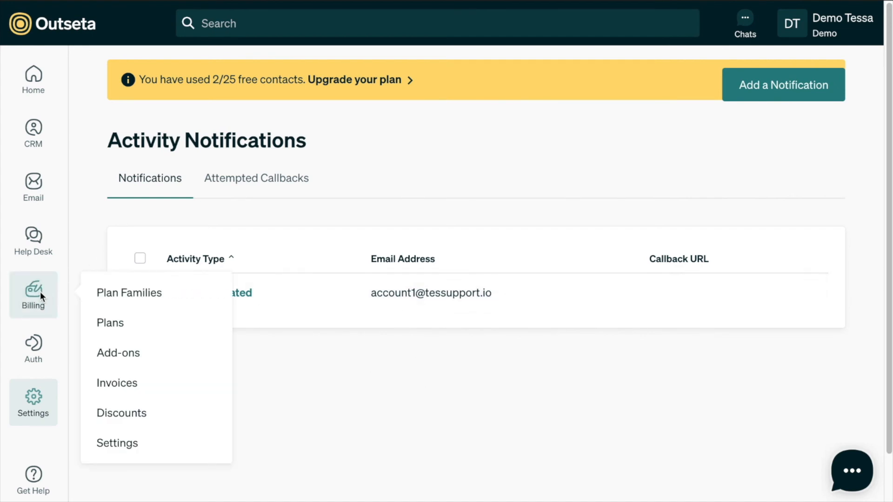
pyautogui.moveTo(122, 443)
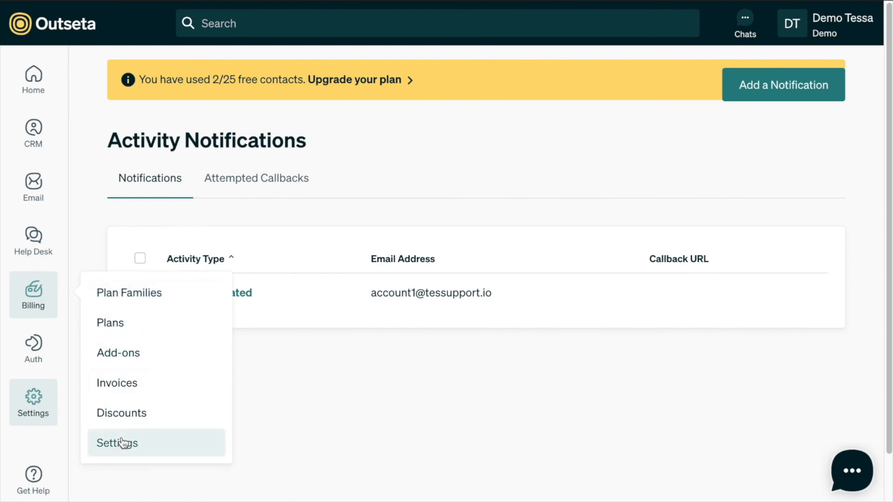
pyautogui.click(116, 443)
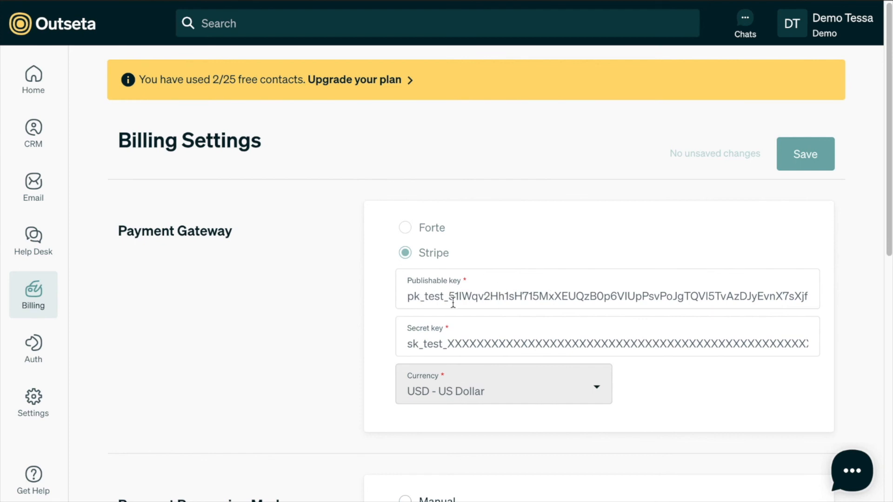
pyautogui.moveTo(480, 339)
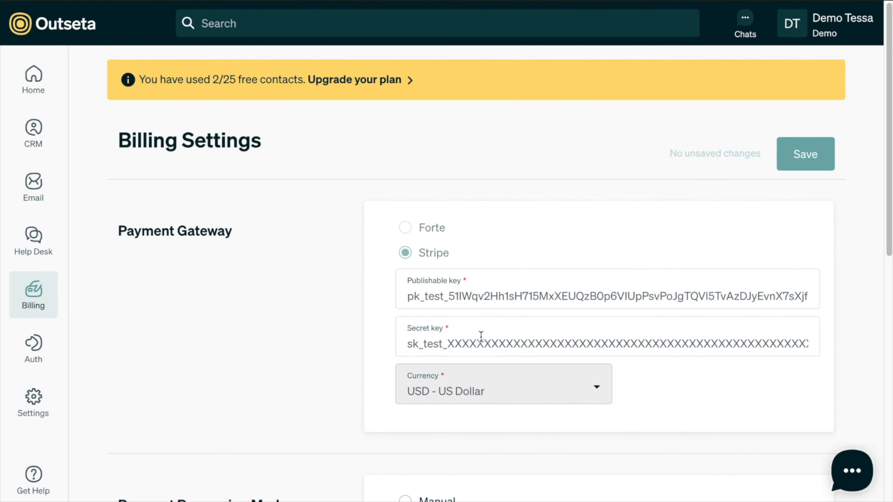
pyautogui.moveTo(450, 316)
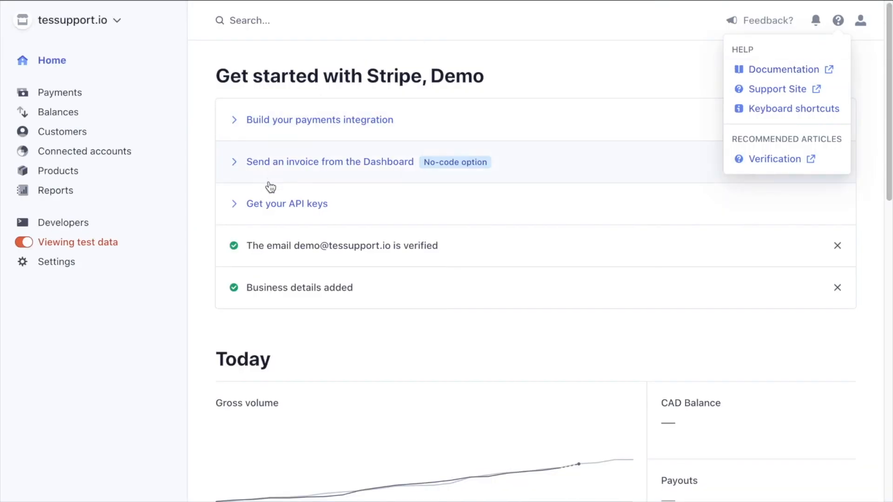
pyautogui.moveTo(238, 208)
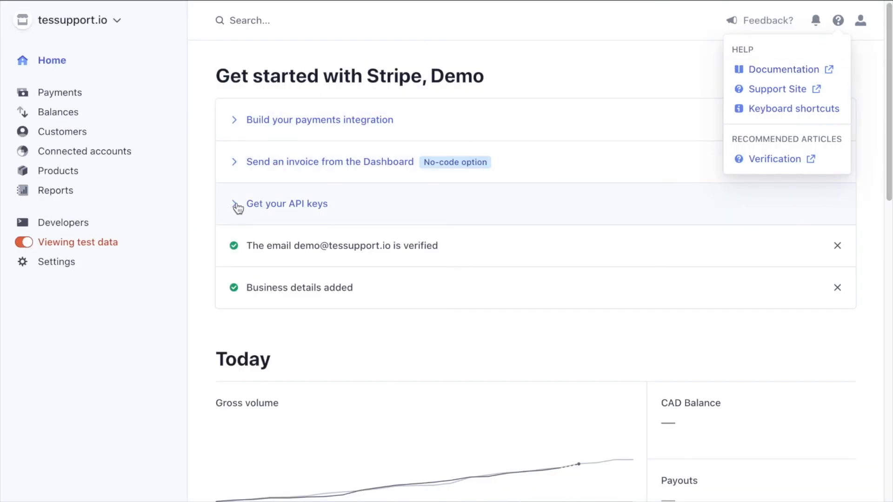
pyautogui.moveTo(83, 227)
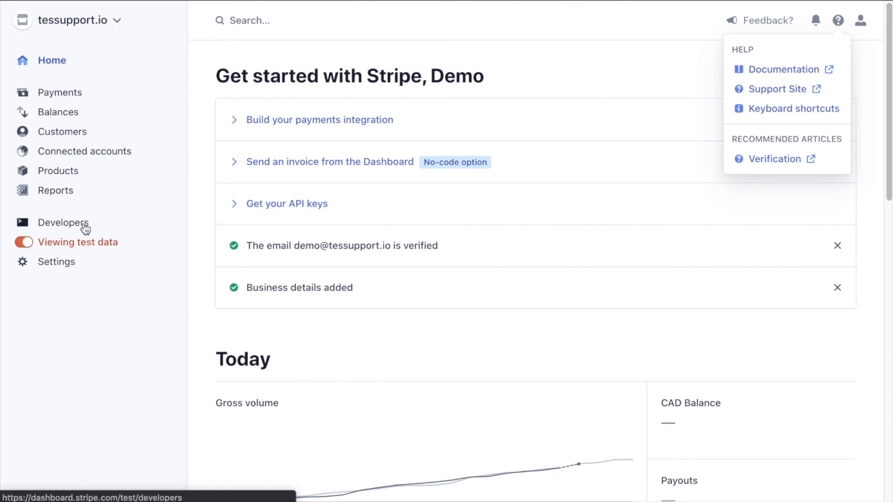
# - View the Stripe test-mode API keys under Developers
pyautogui.click(63, 222)
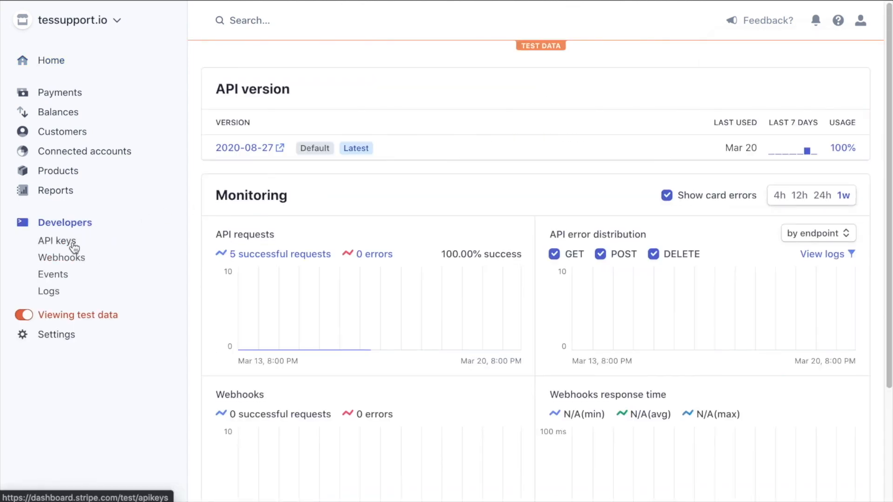
pyautogui.click(56, 240)
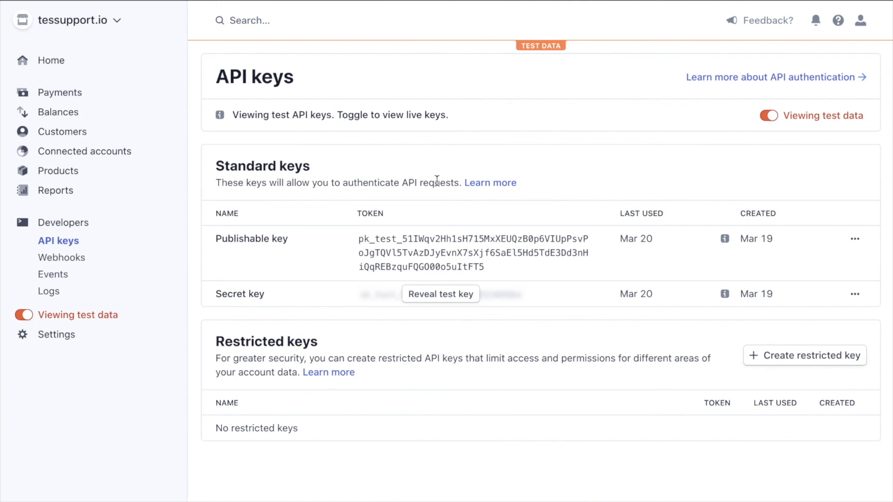
pyautogui.moveTo(769, 123)
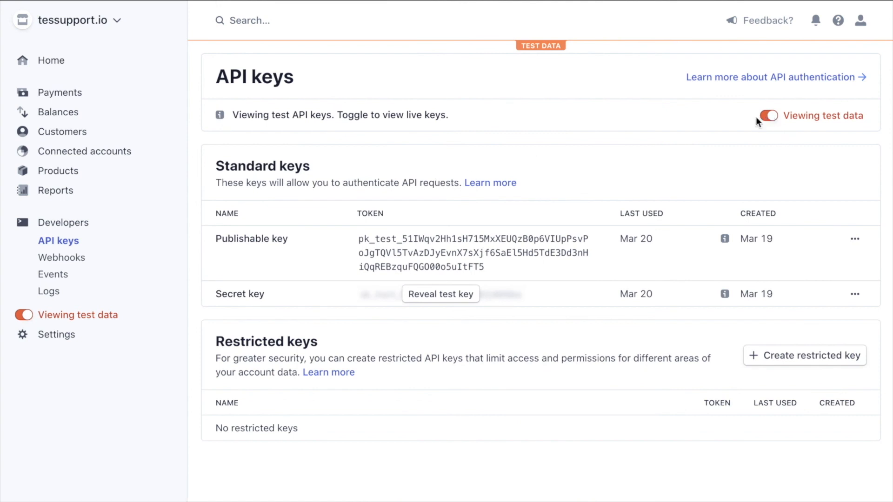
pyautogui.moveTo(379, 248)
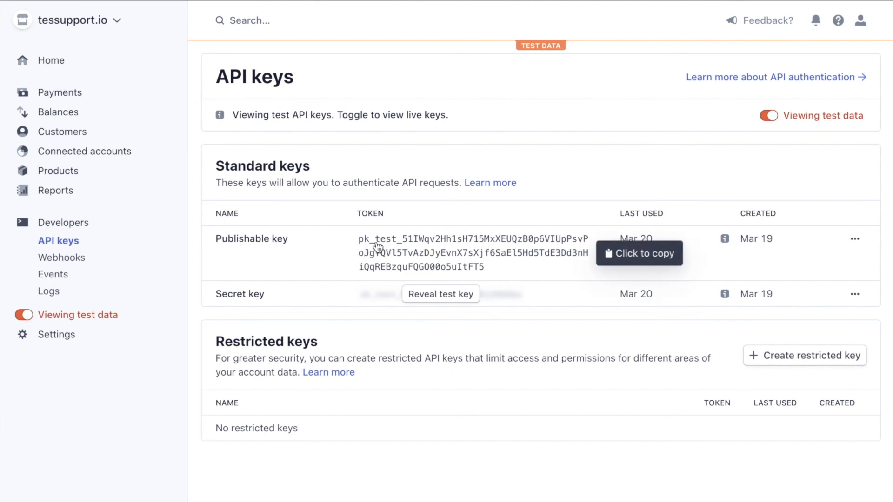
pyautogui.moveTo(359, 260)
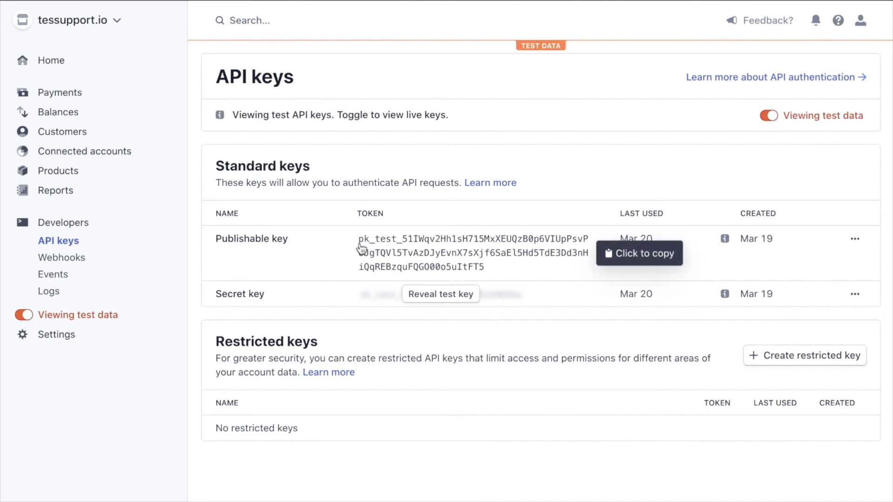
pyautogui.moveTo(391, 259)
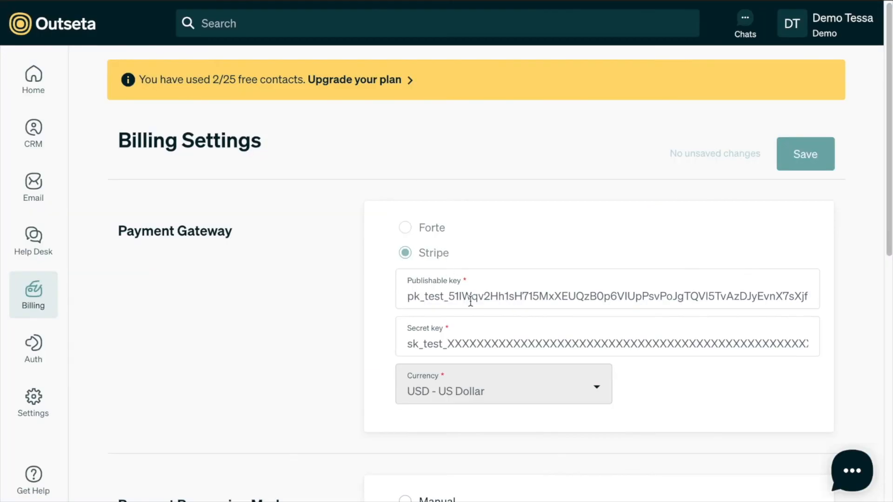
# - Return to the Outseta home dashboard showing 4 of 6 setup items completed
pyautogui.scroll(-3)
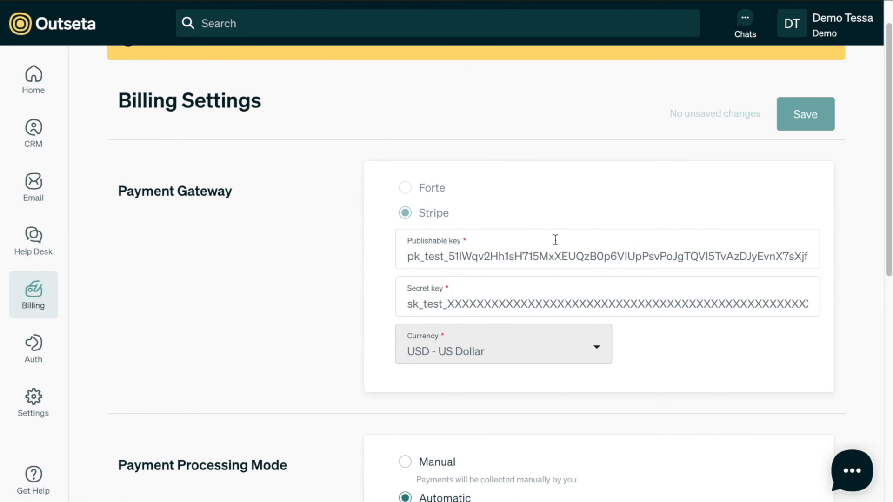
pyautogui.moveTo(125, 85)
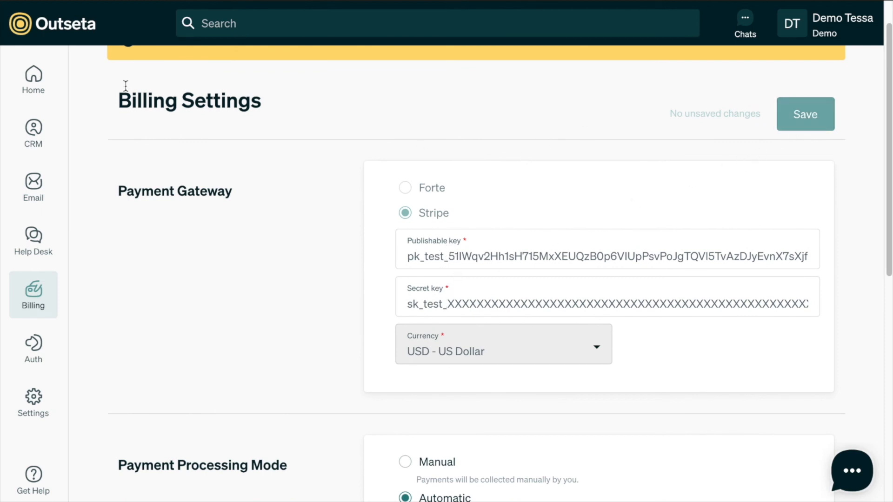
pyautogui.click(34, 79)
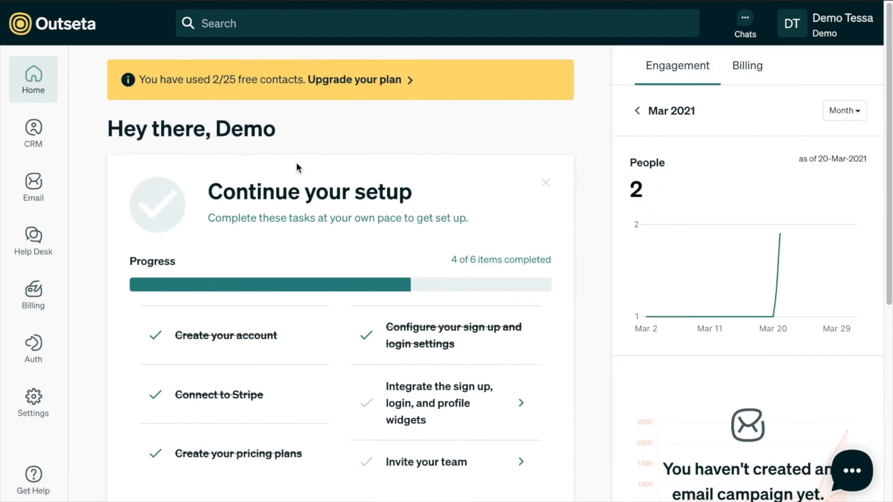
pyautogui.moveTo(437, 237)
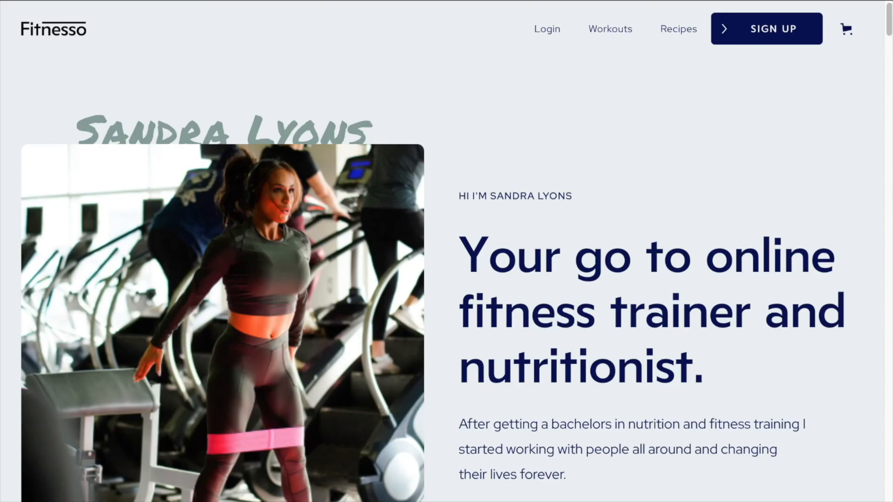
pyautogui.moveTo(547, 94)
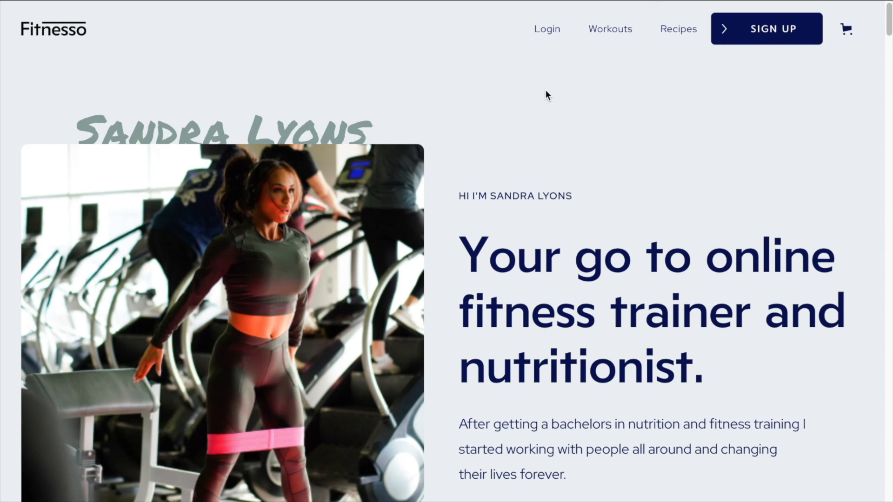